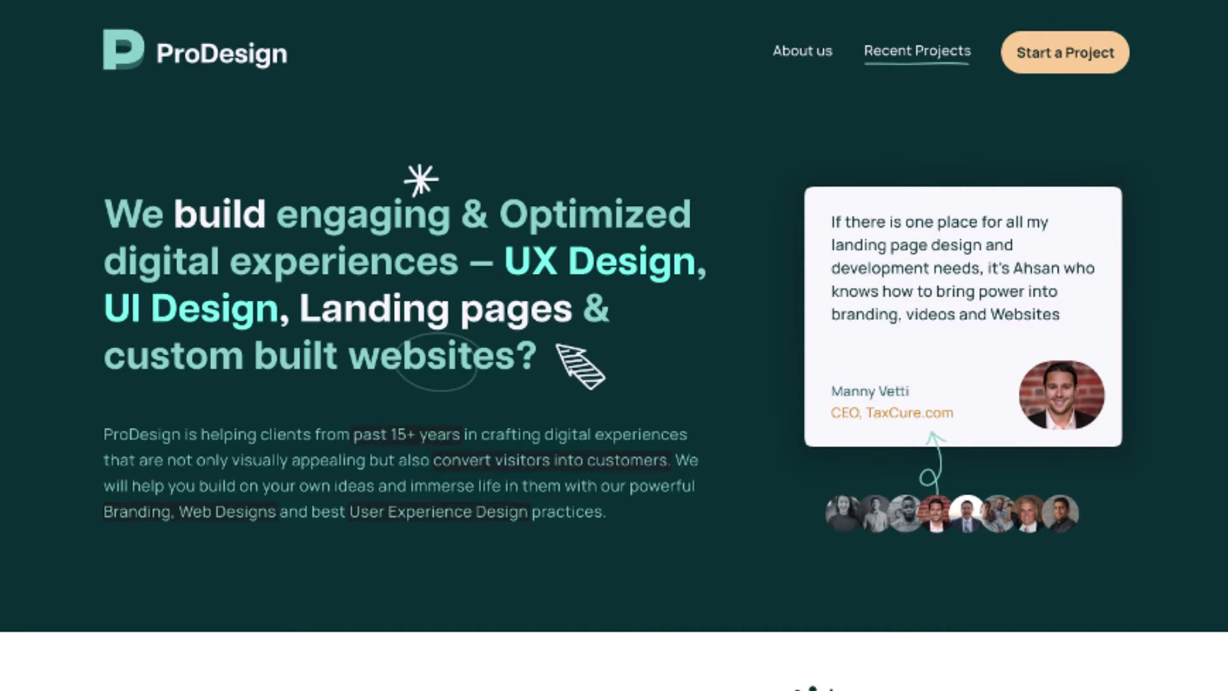
Scroll the ProDesign landing page past client logos to the Get your Digital Presence cards.
scroll(down, 3)
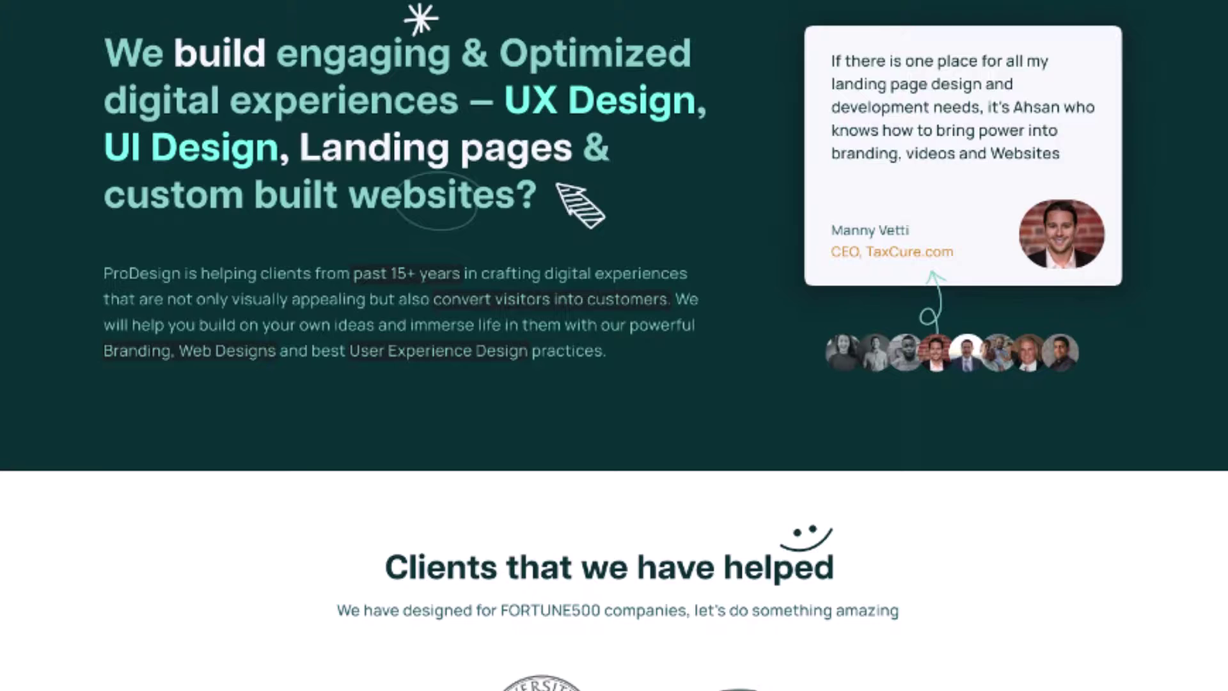
scroll(down, 3)
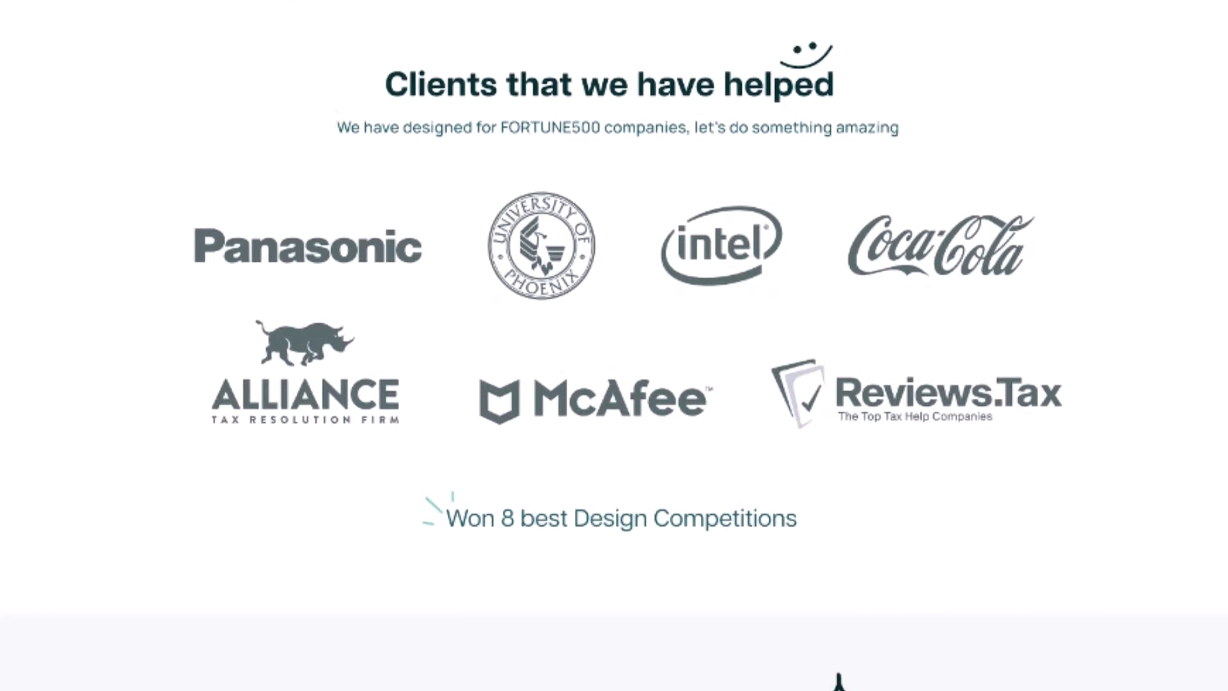
scroll(down, 3)
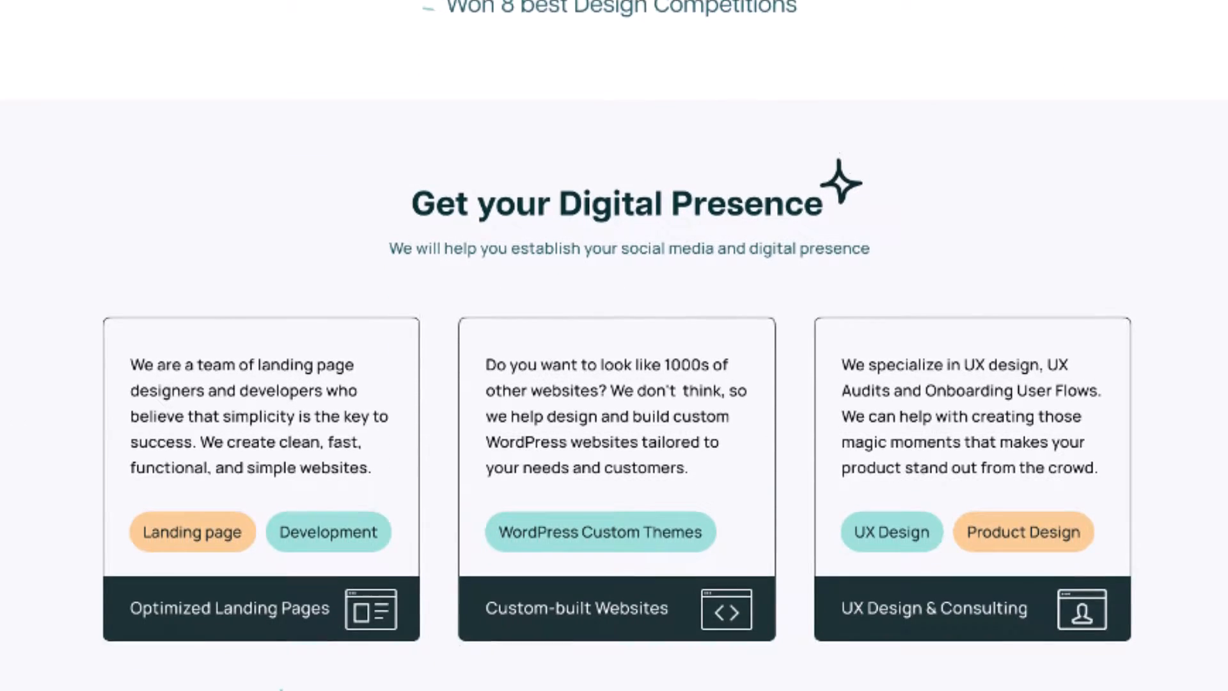
scroll(down, 3)
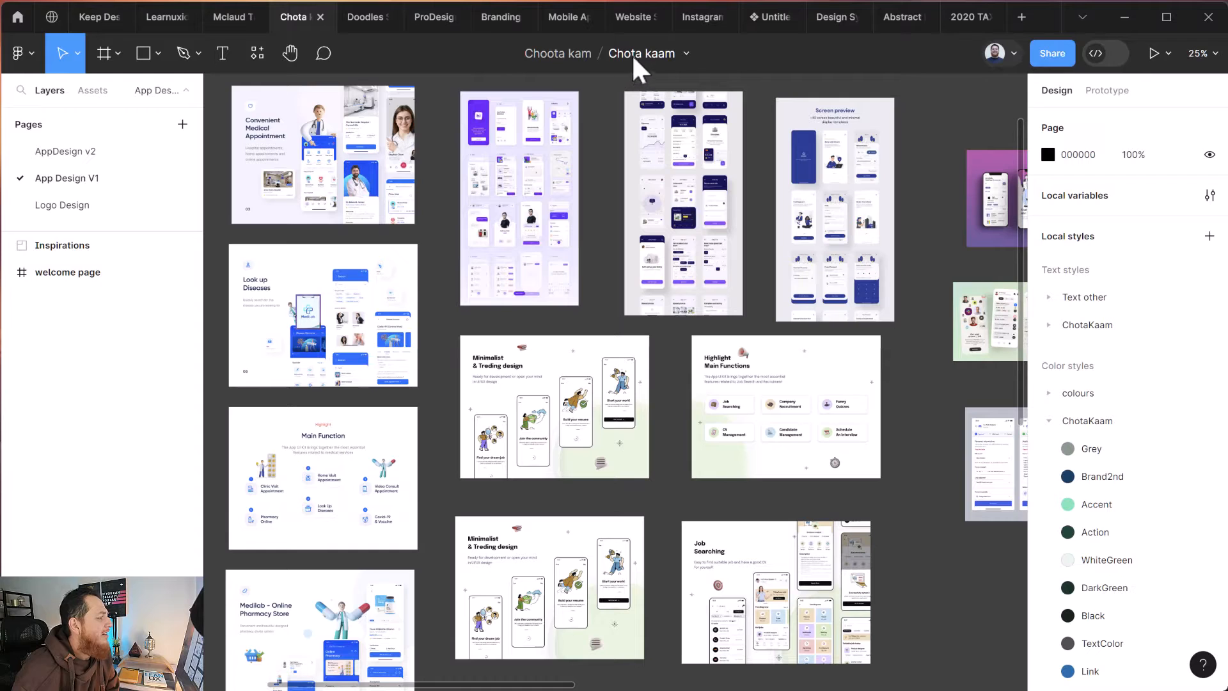
mouse_move(628, 172)
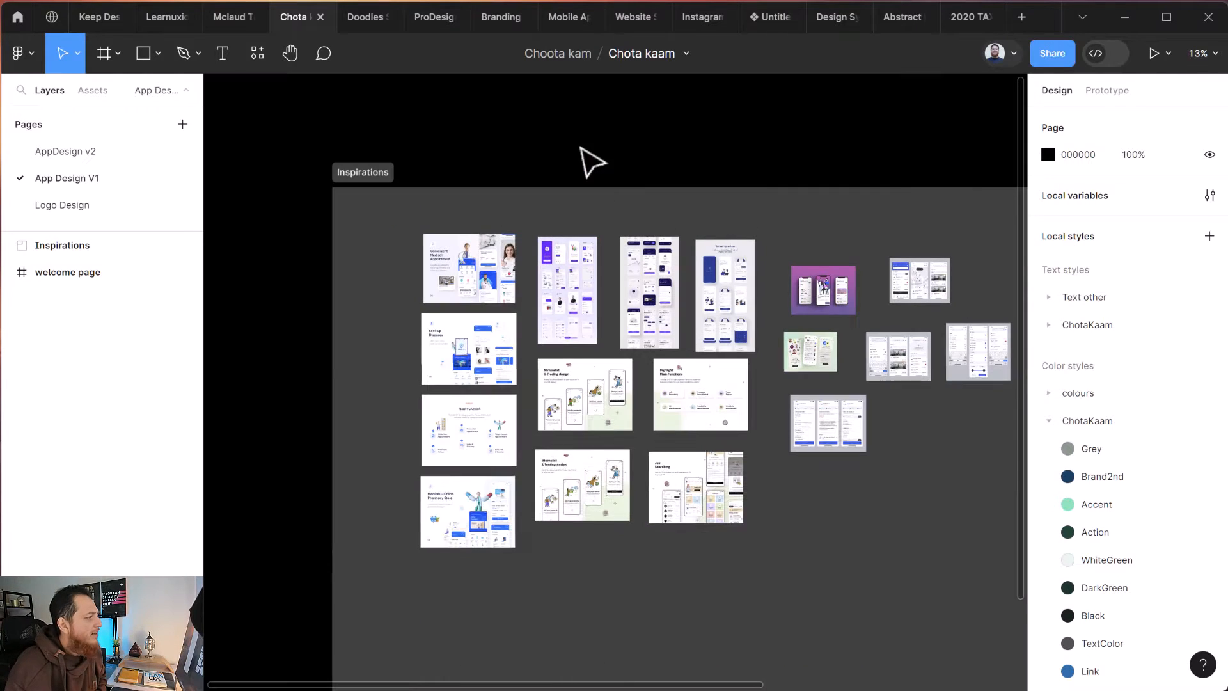
click(361, 172)
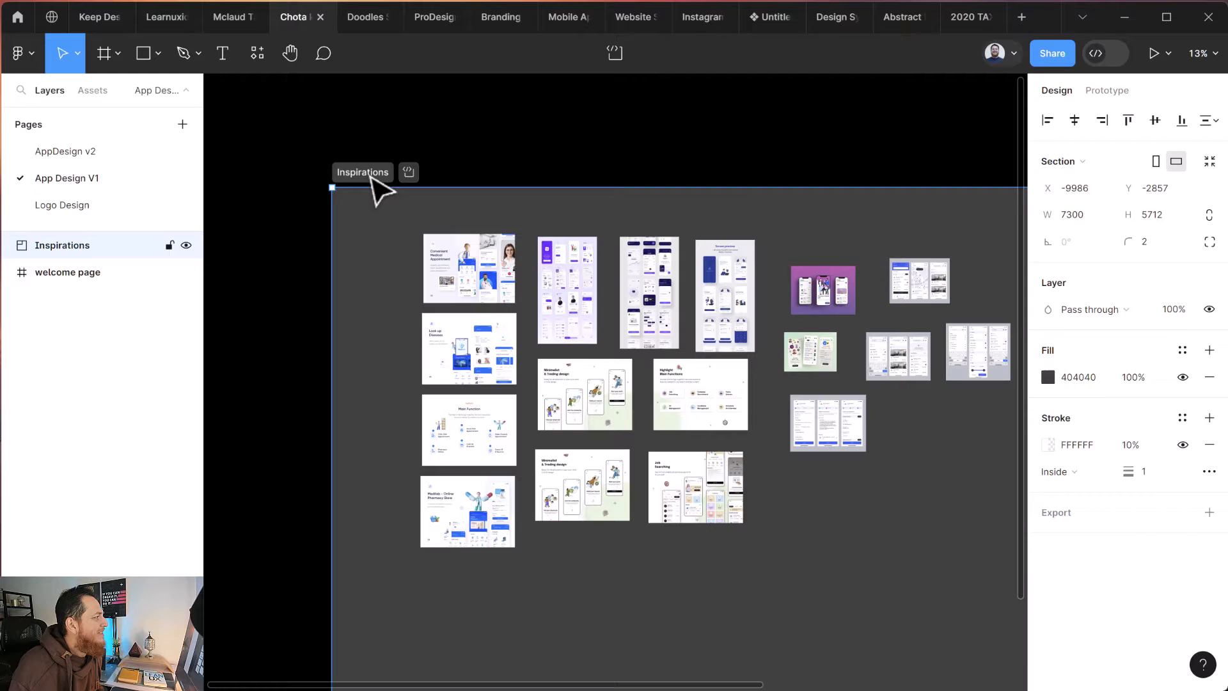
click(106, 53)
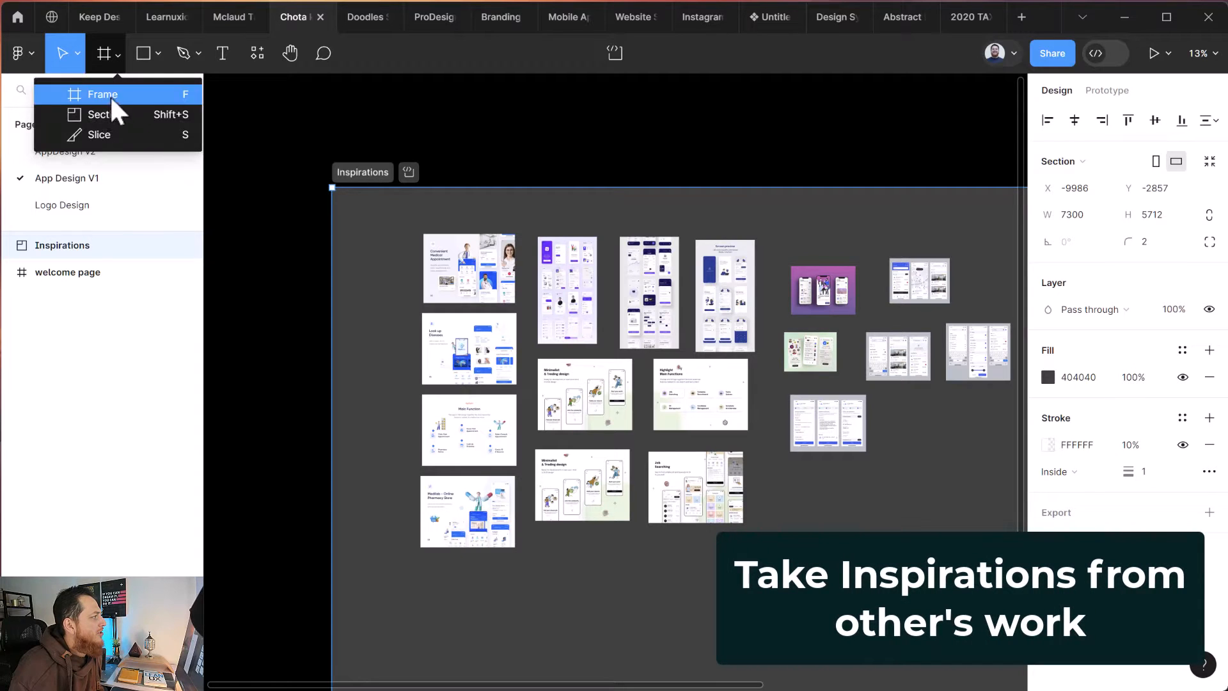
mouse_move(112, 115)
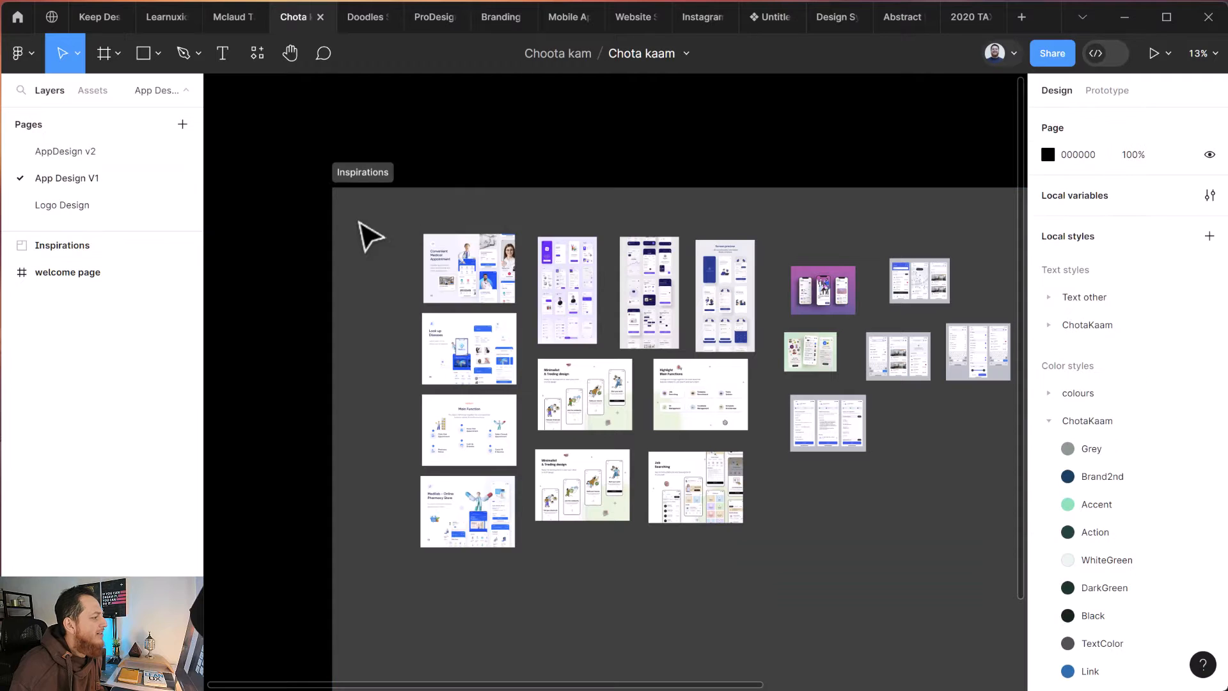
mouse_move(463, 191)
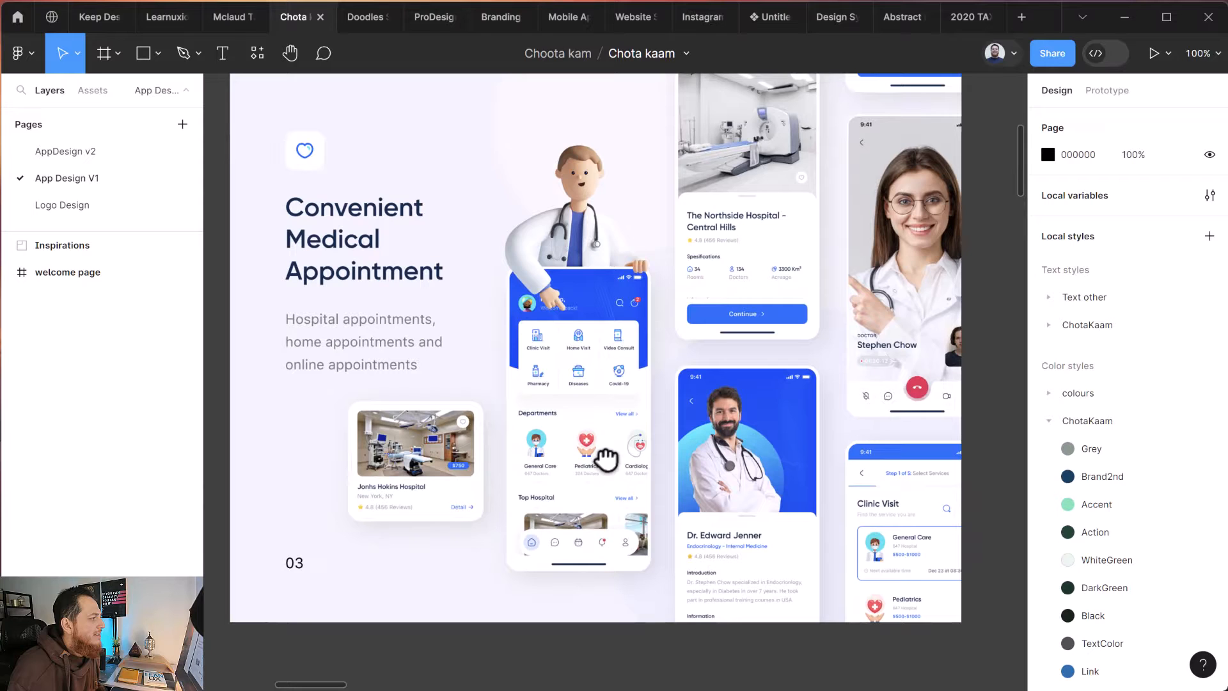
Scroll around the Convenient Medical Appointment board at 100% zoom to study its screens.
scroll(down, 3)
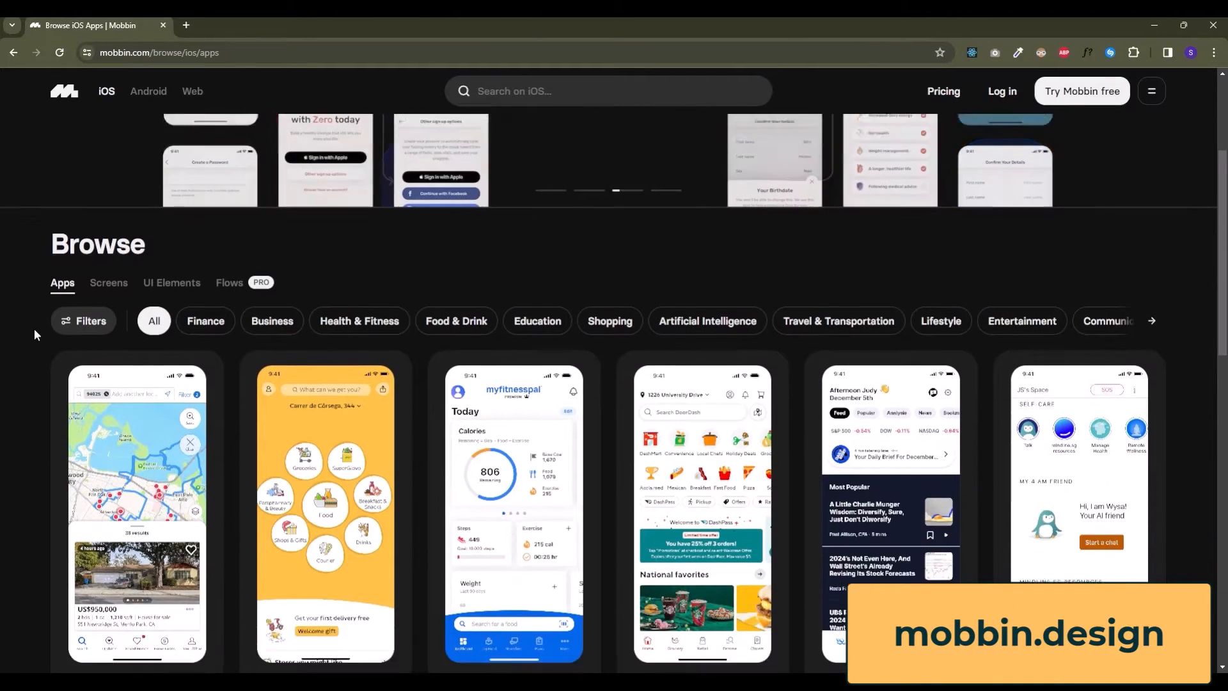
scroll(down, 3)
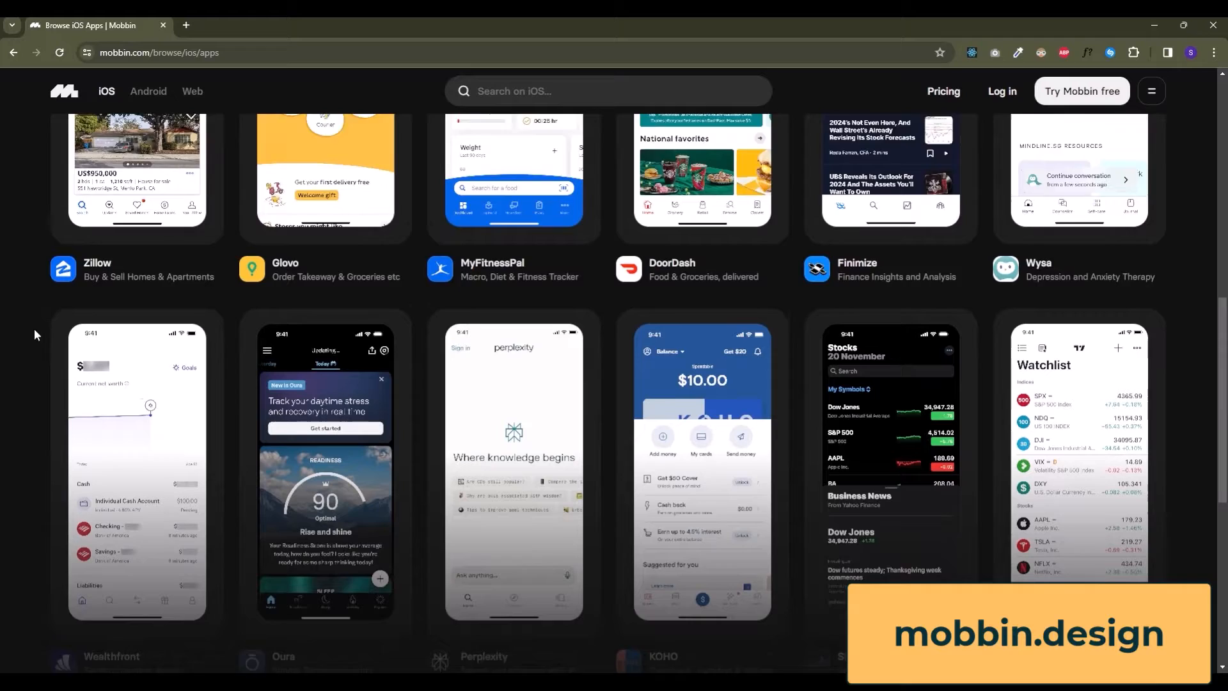
scroll(down, 3)
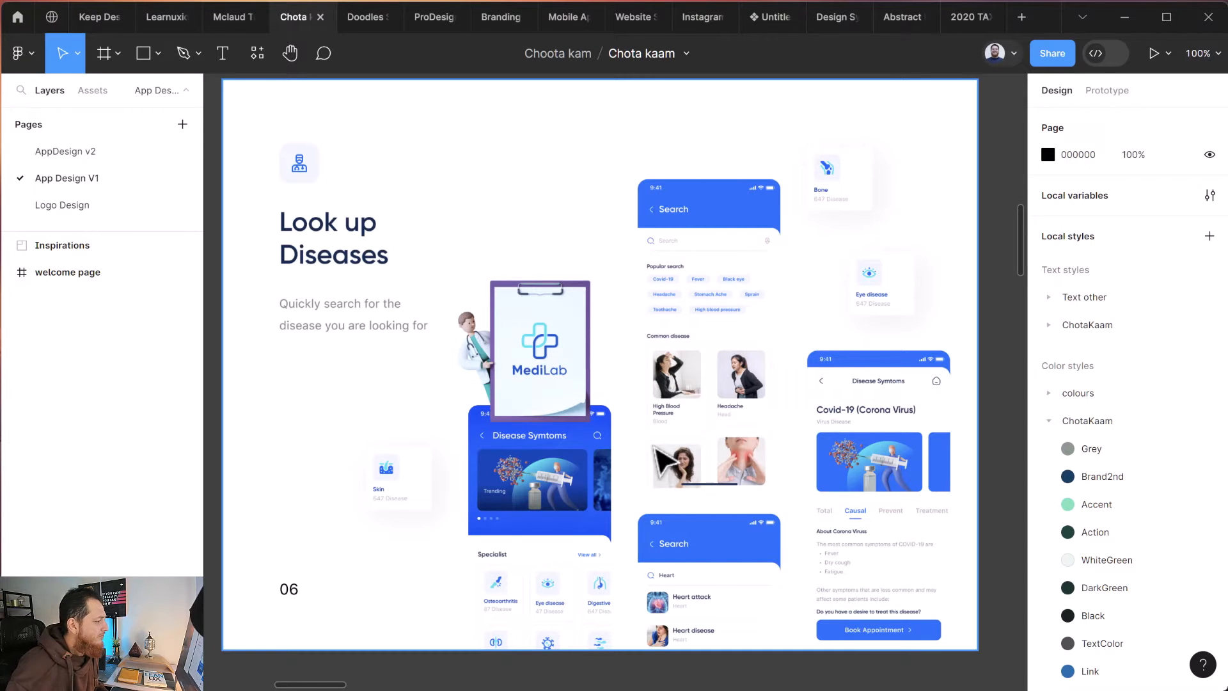
Scroll through the Look up Diseases, Main Function, job-app and Screen preview boards.
scroll(down, 3)
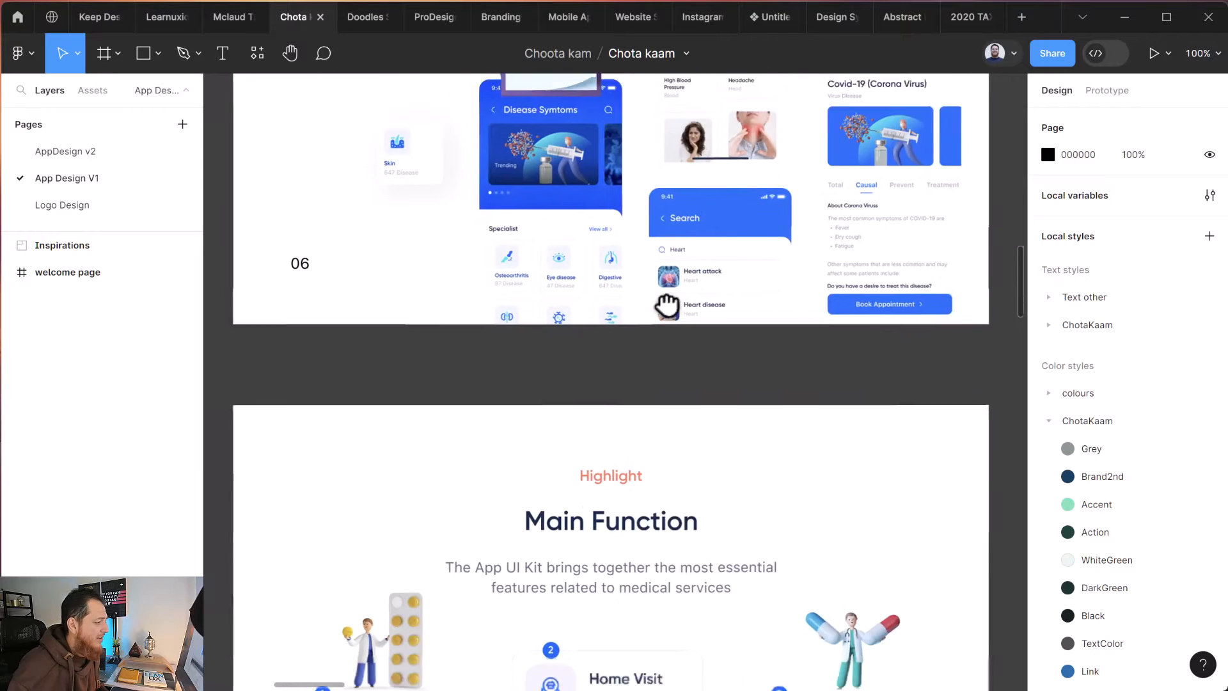
scroll(down, 3)
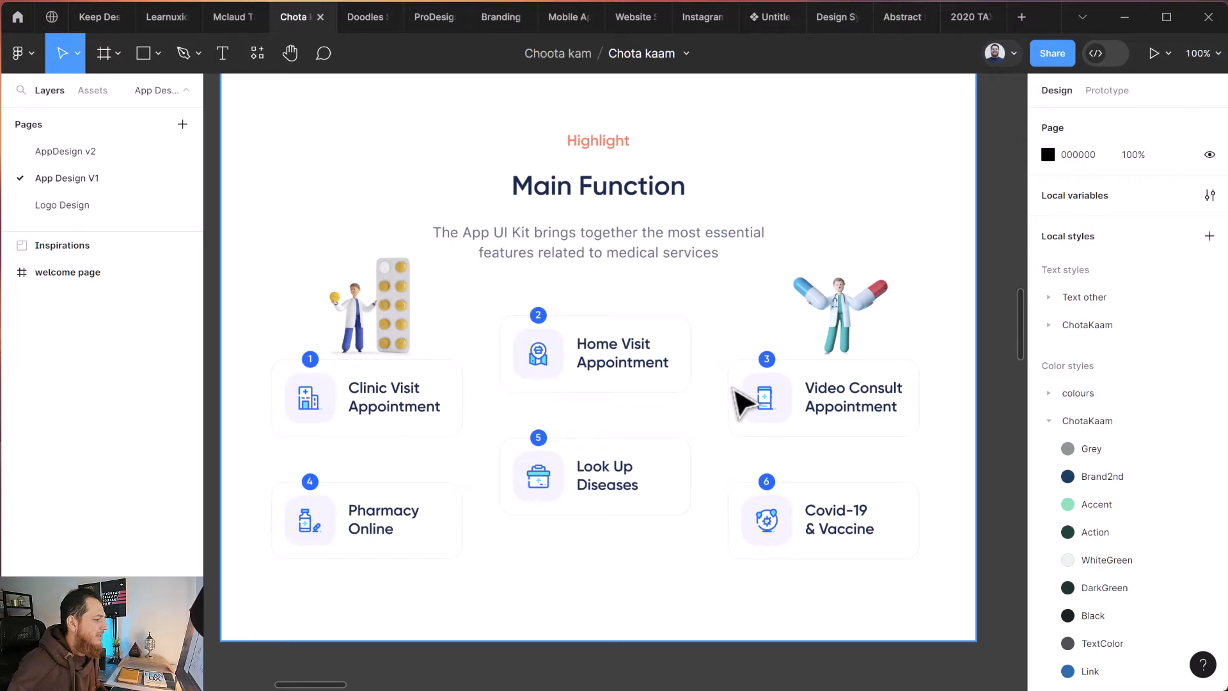
scroll(down, 3)
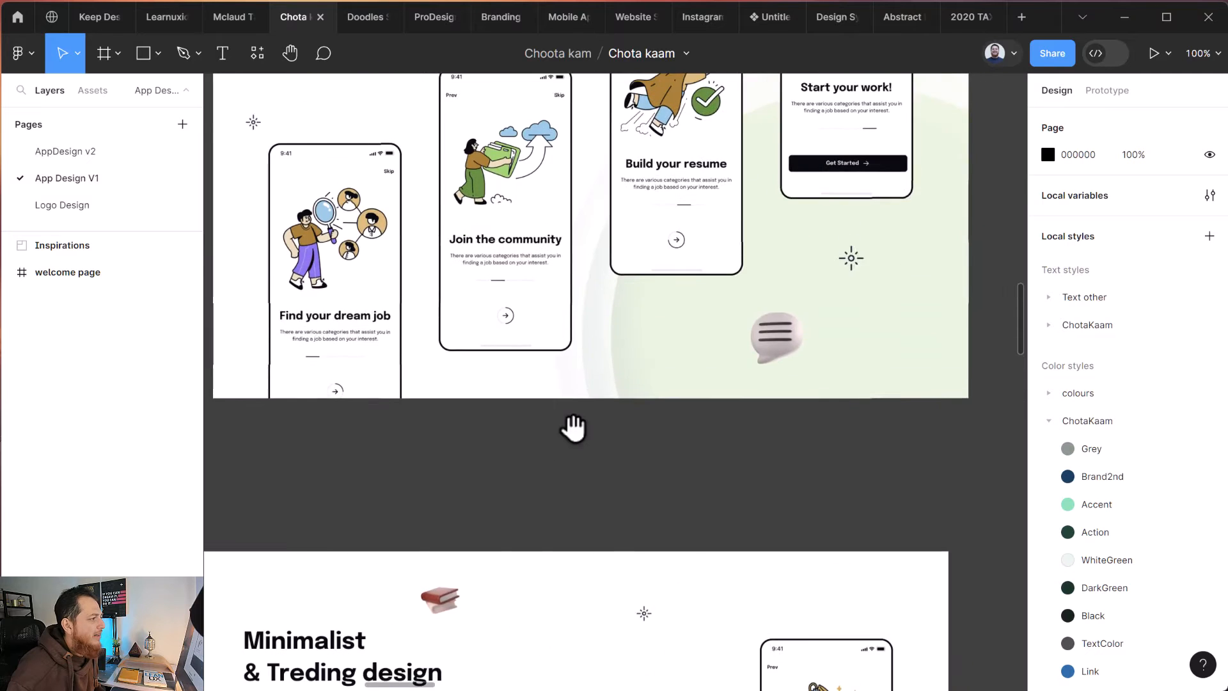
scroll(down, 3)
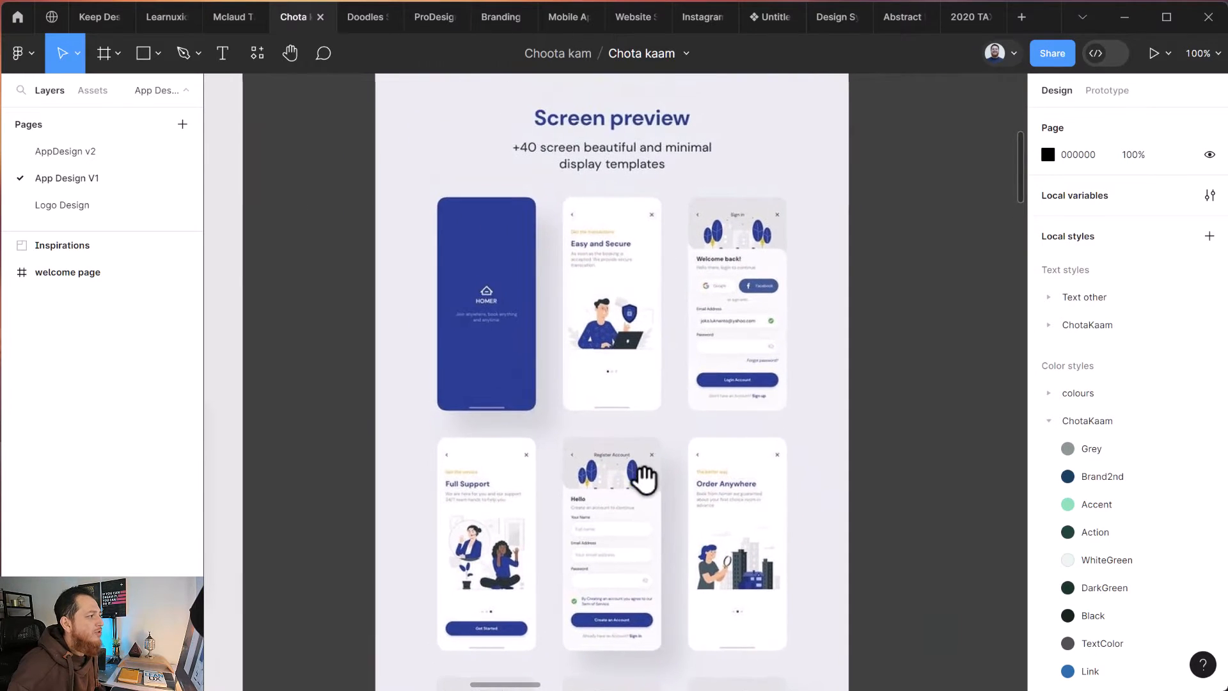
scroll(down, 3)
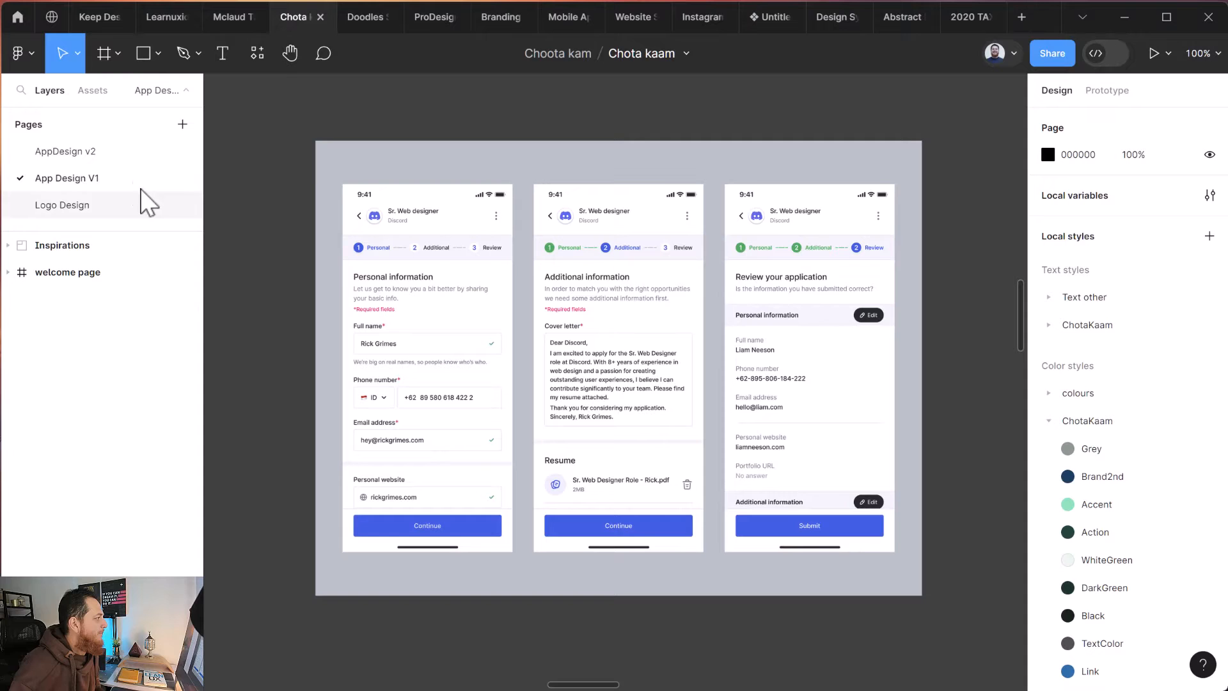
Draw a frame over the first Discord application screen and set its opacity to 80%.
click(107, 53)
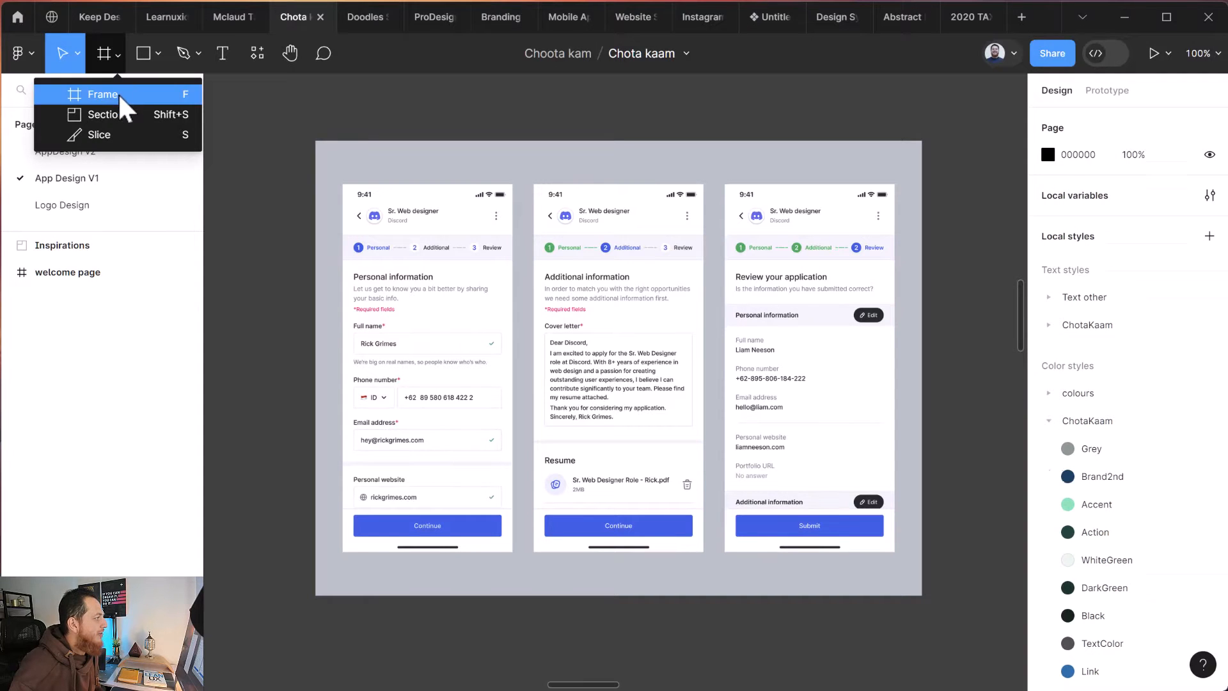
click(103, 94)
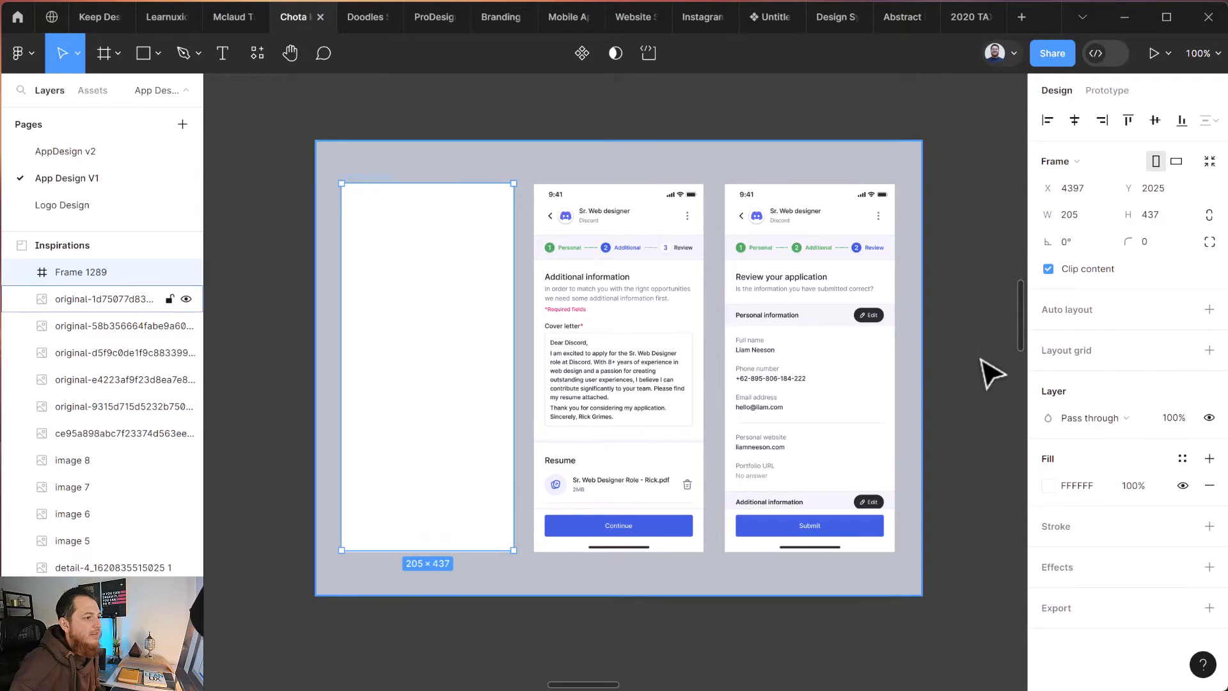
click(1173, 418)
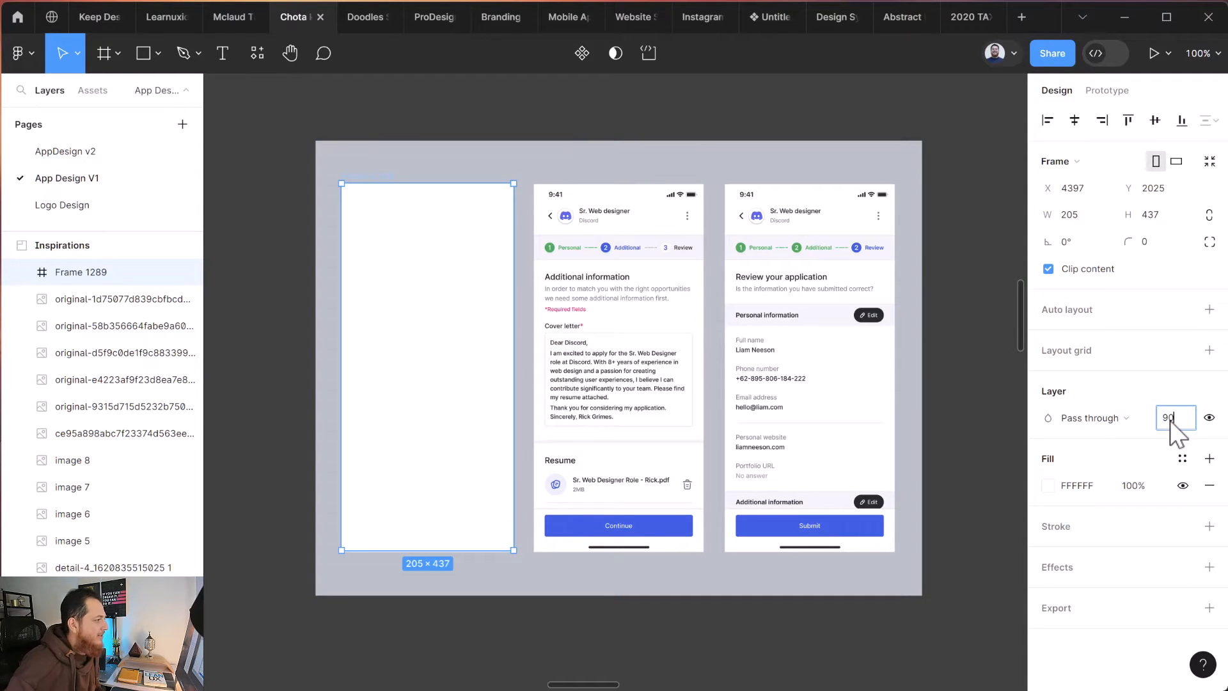
text(8)
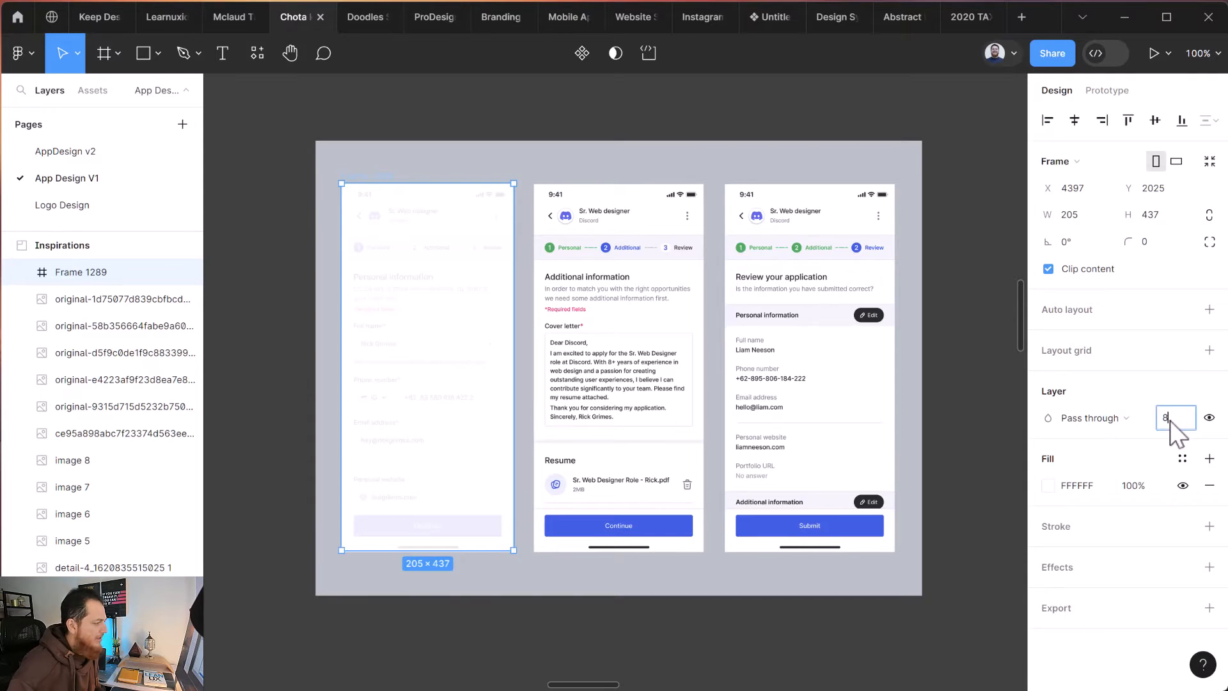
text(80%)
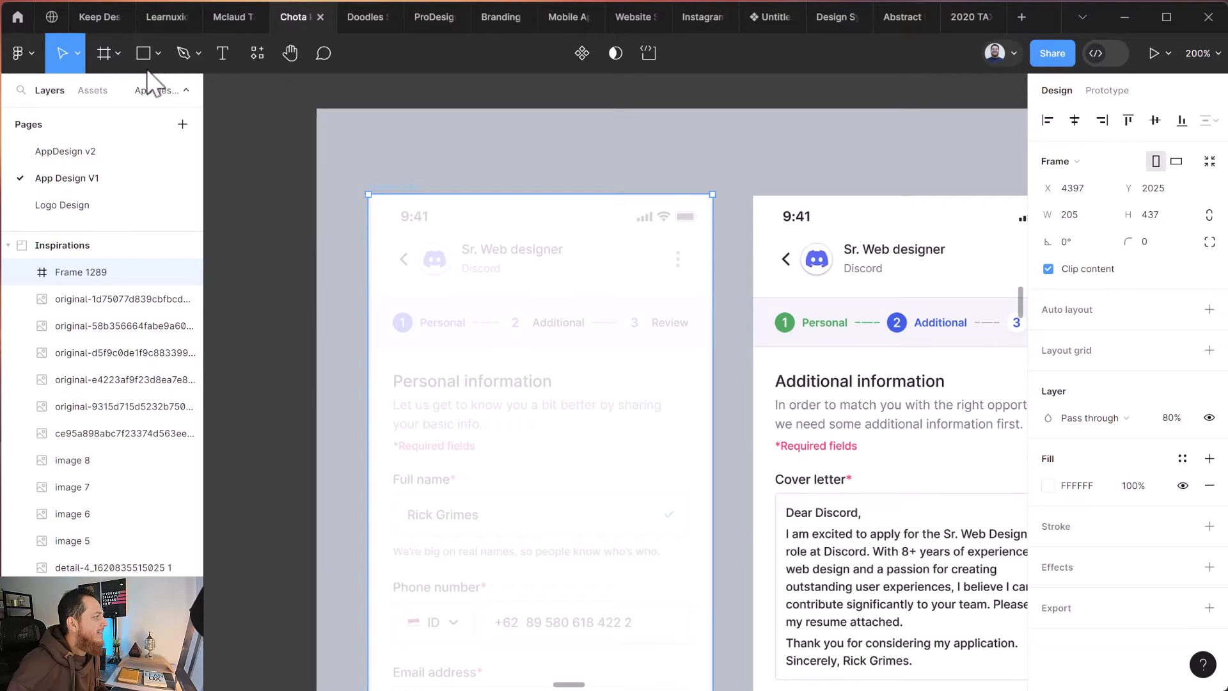
click(142, 53)
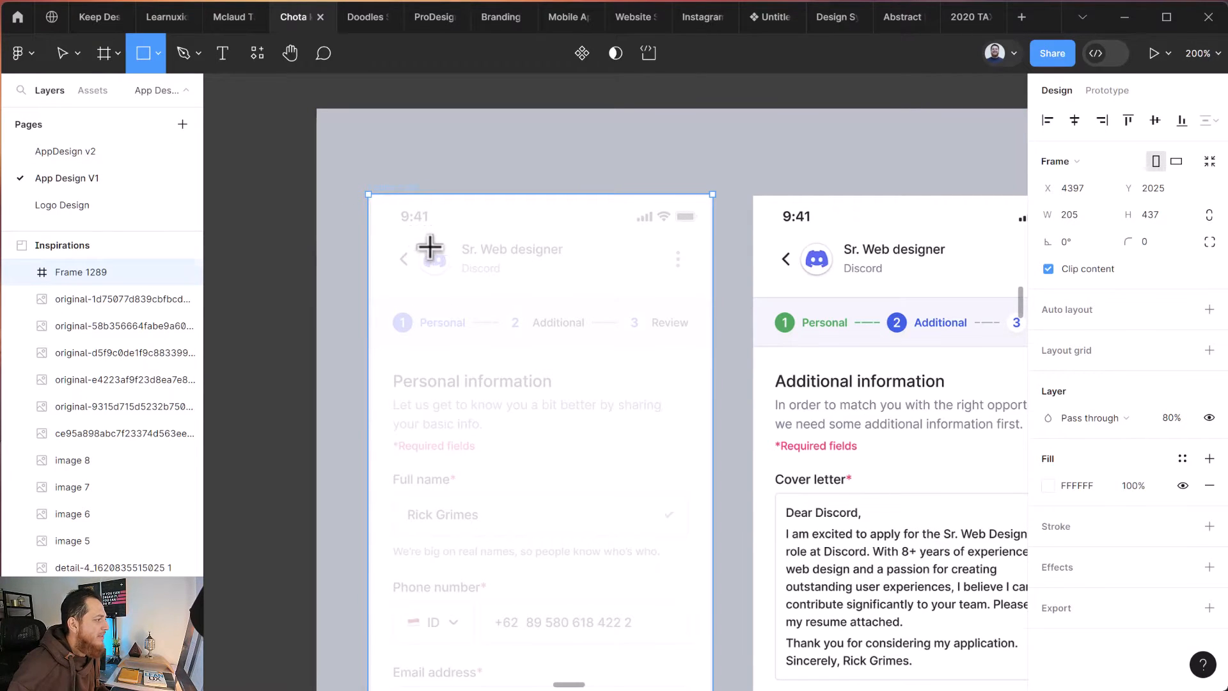
drag(429, 247, 568, 270)
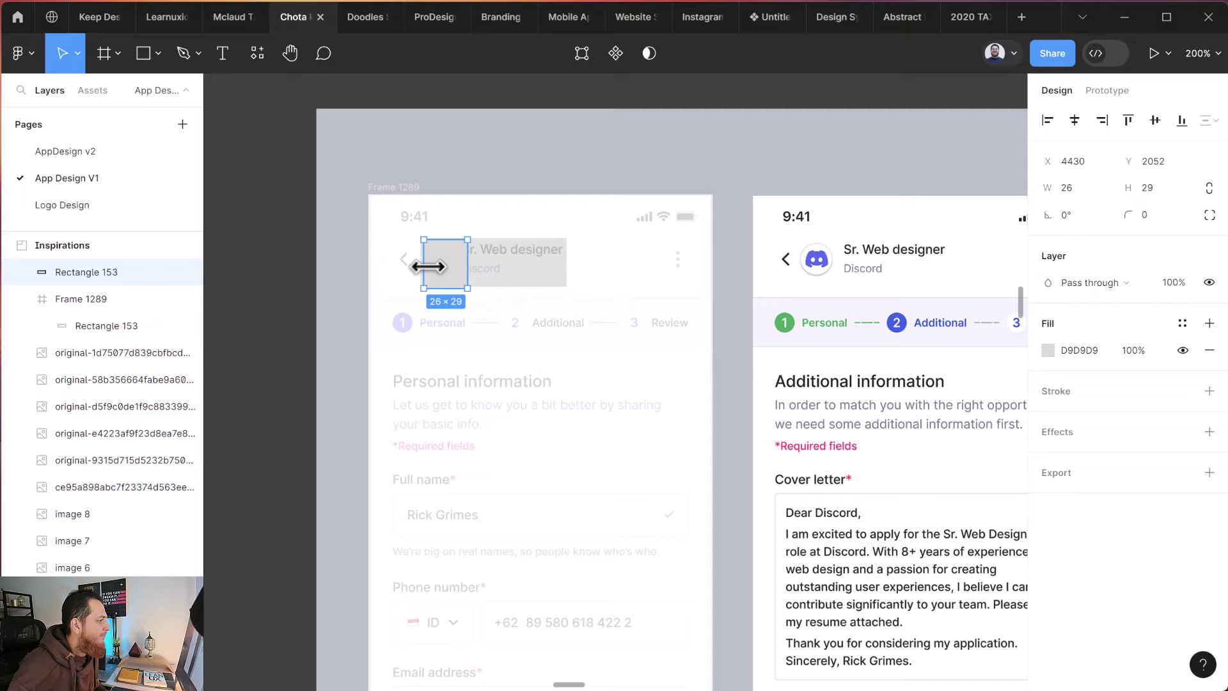
drag(450, 266, 410, 278)
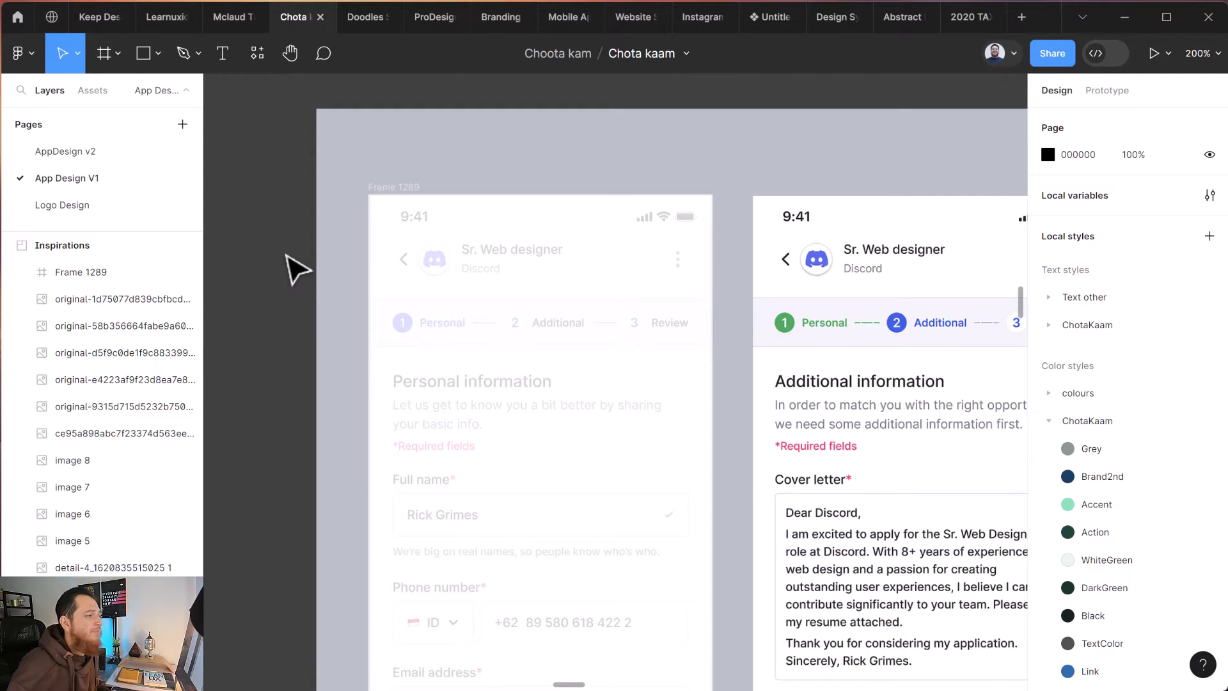
mouse_move(785, 66)
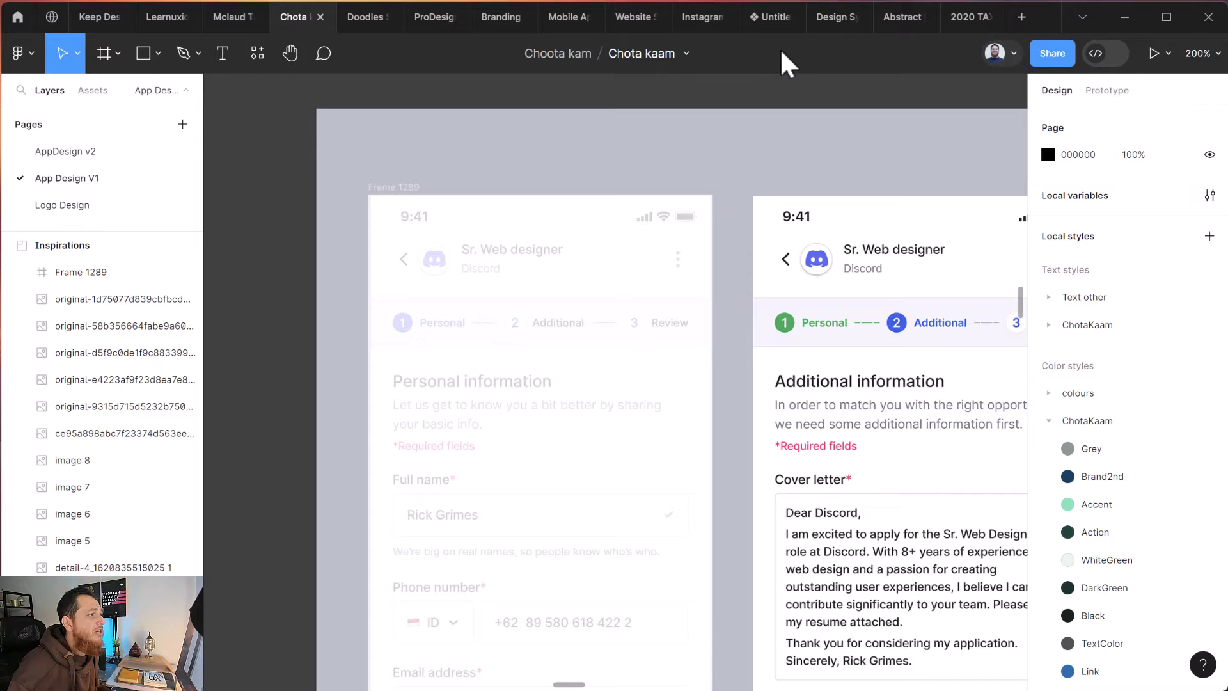
mouse_move(100, 20)
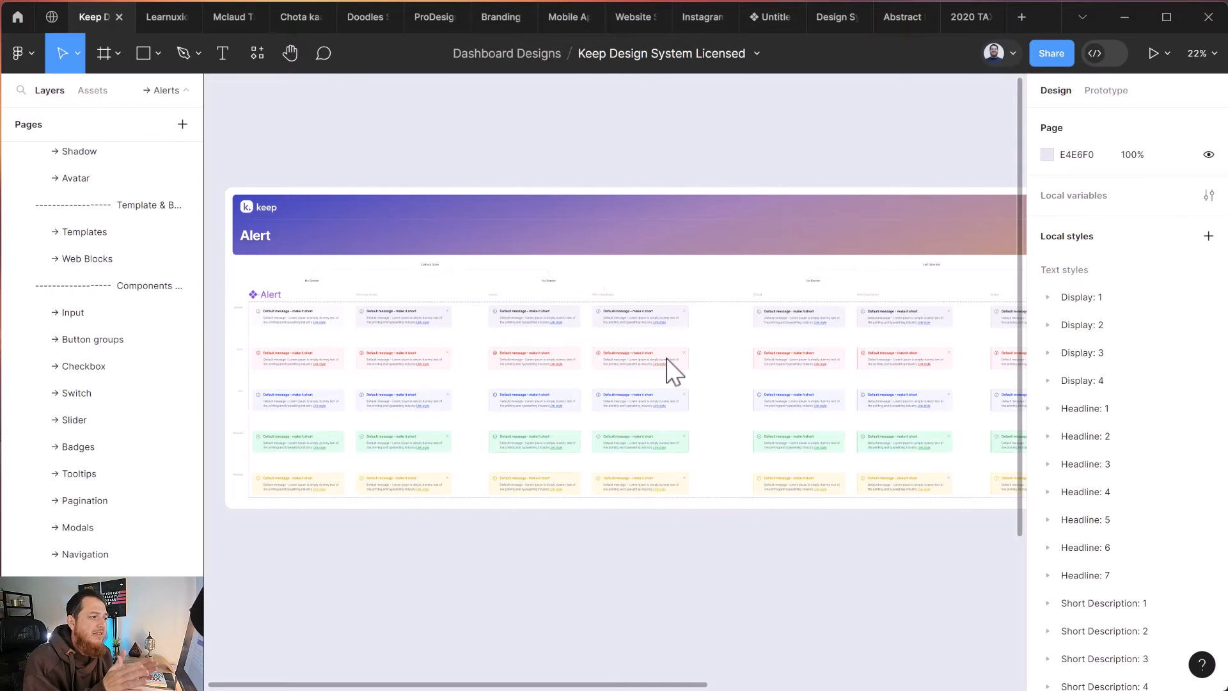
mouse_move(459, 238)
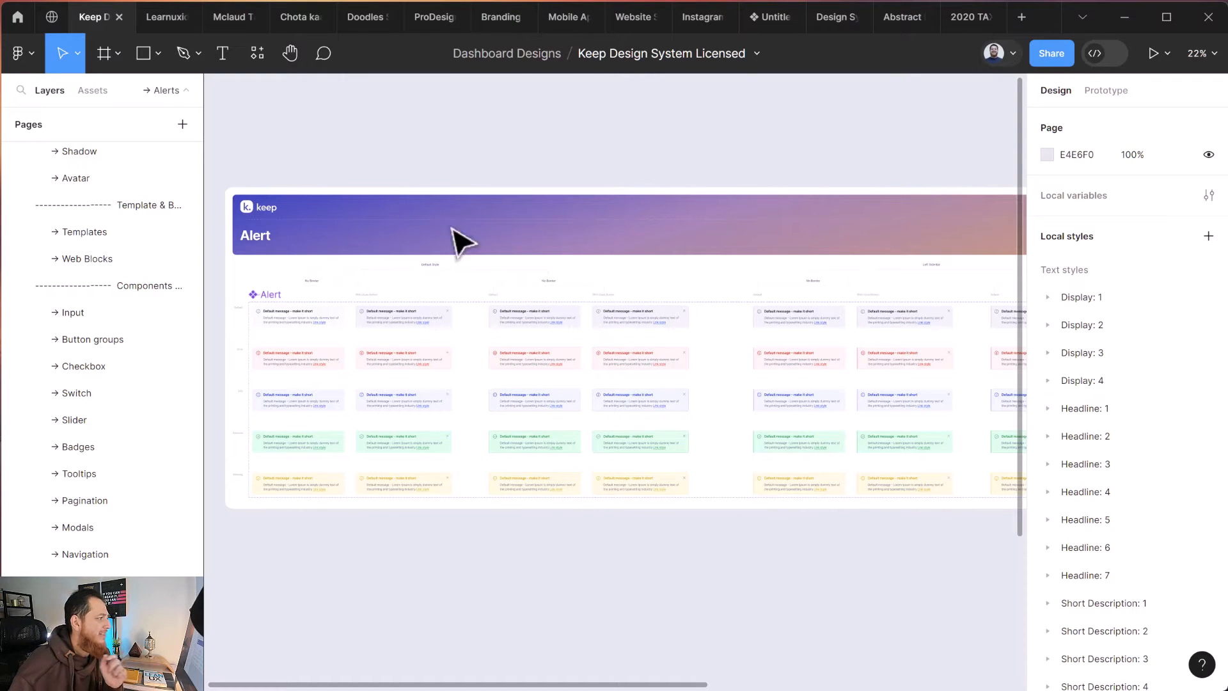
mouse_move(631, 115)
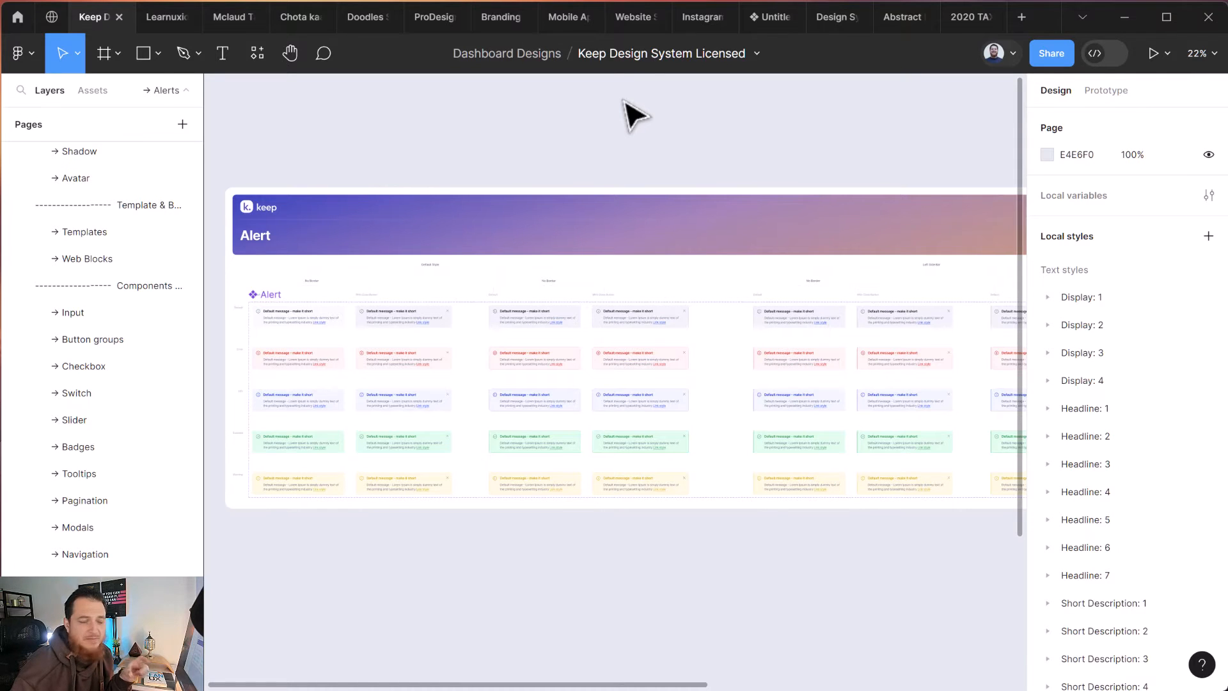
mouse_move(121, 423)
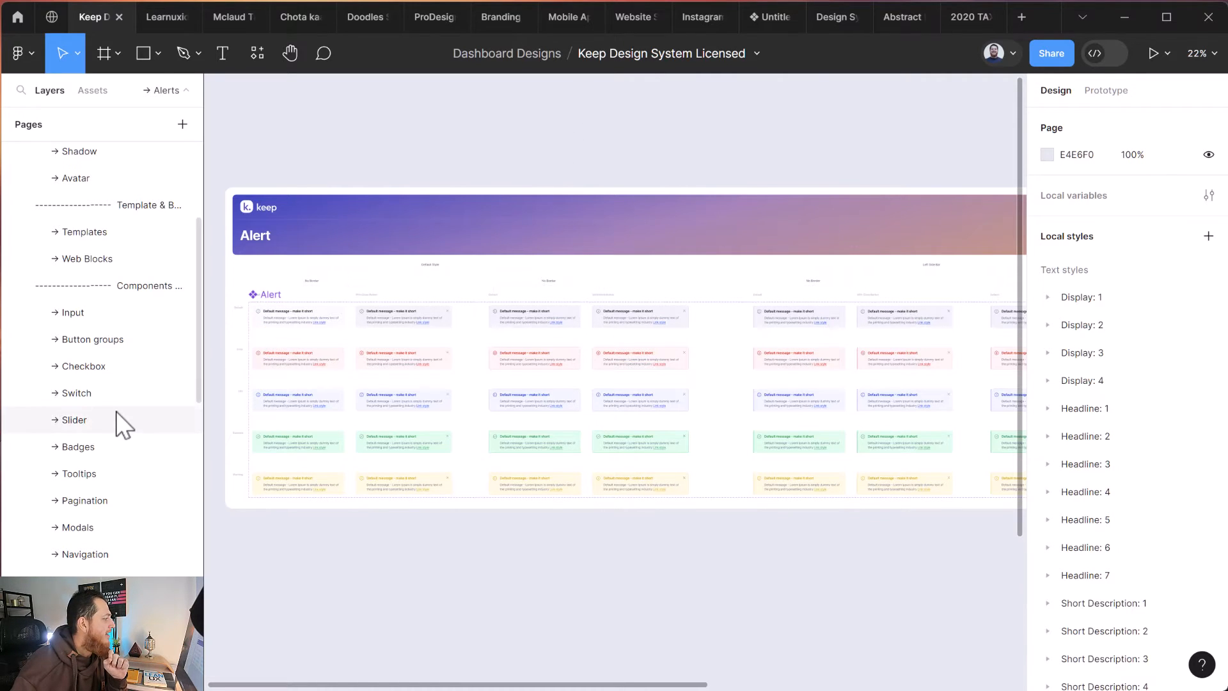
Browse the Messaging and Pagination pages, then settle on the Modals page's upload-file variants.
click(85, 356)
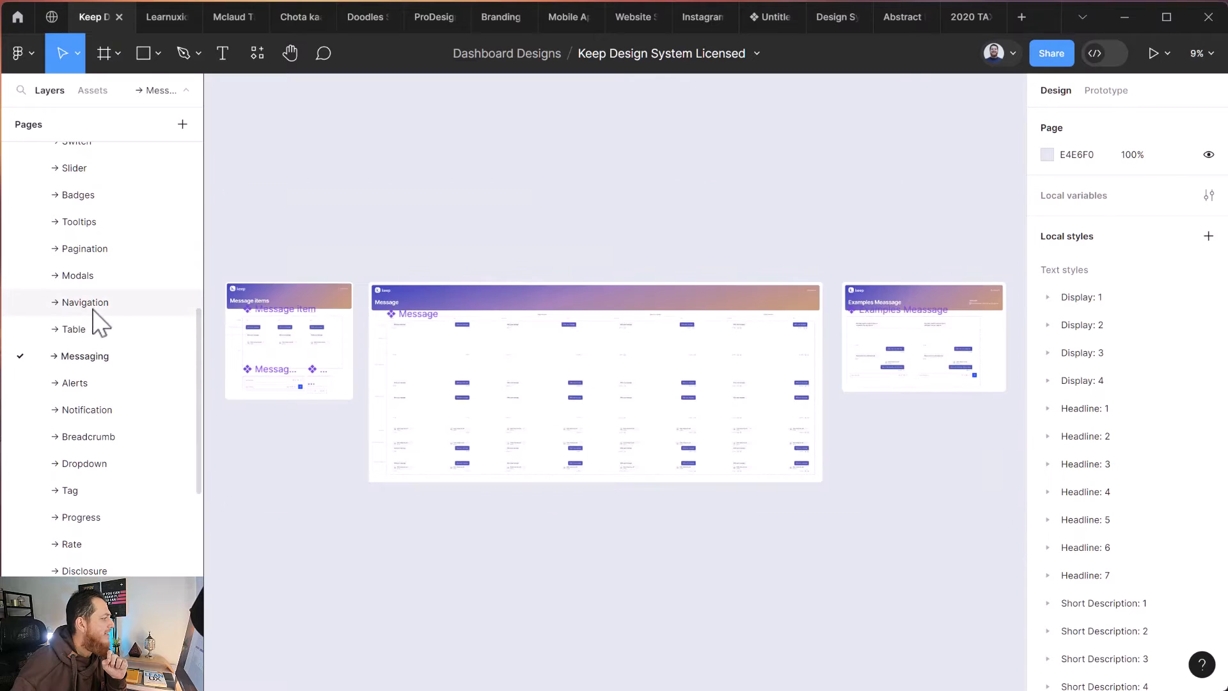
click(77, 275)
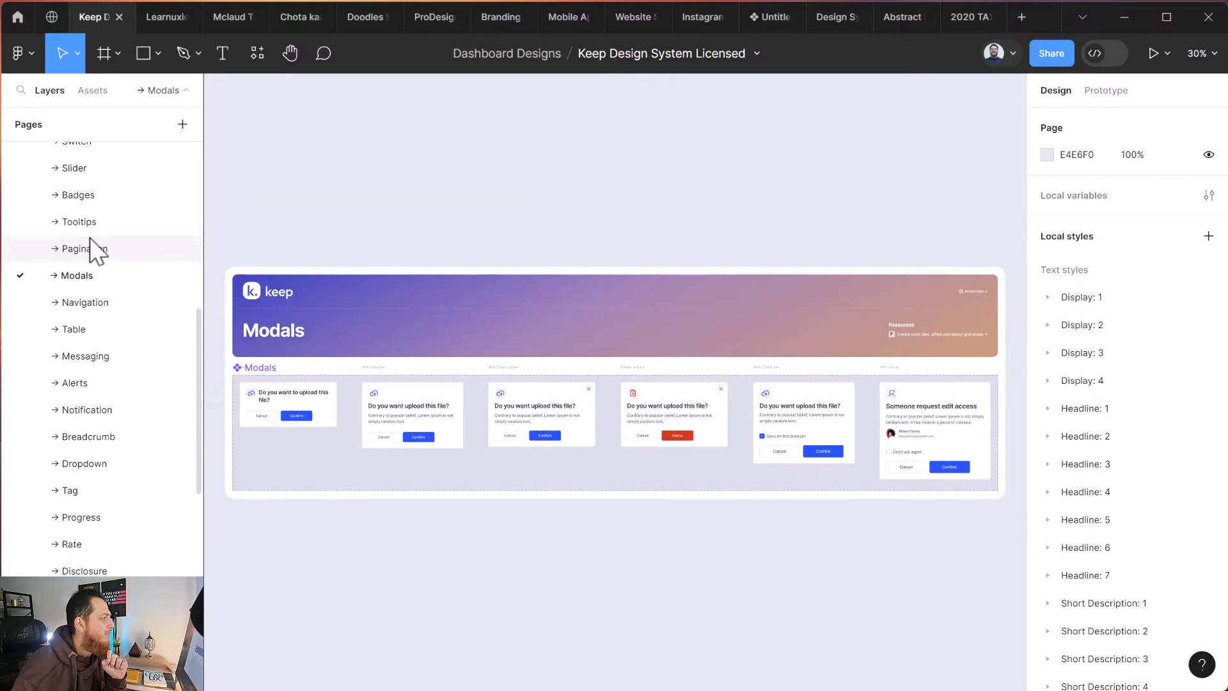
click(79, 249)
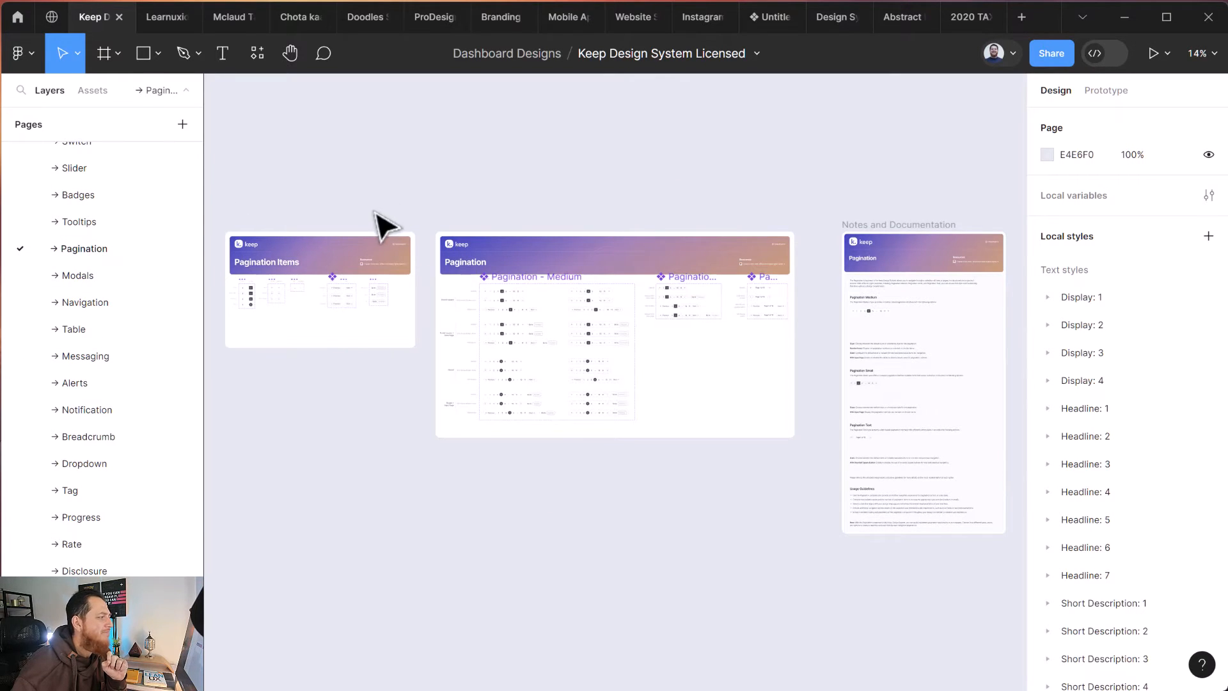
click(77, 275)
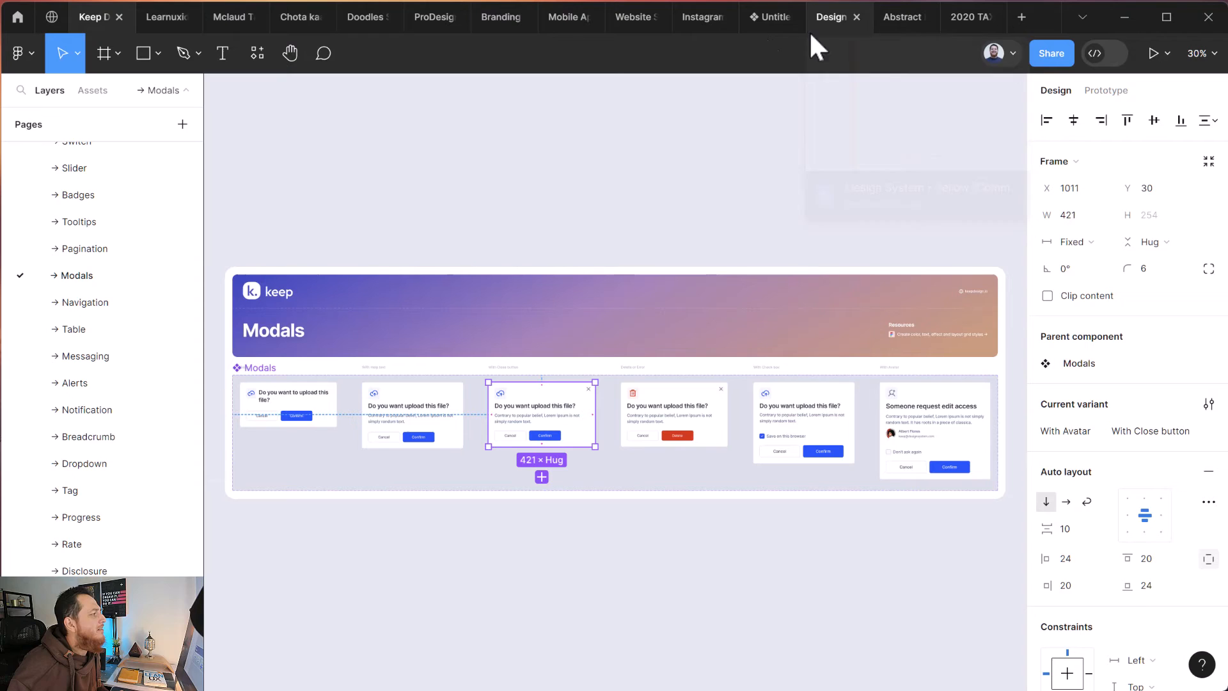
click(297, 18)
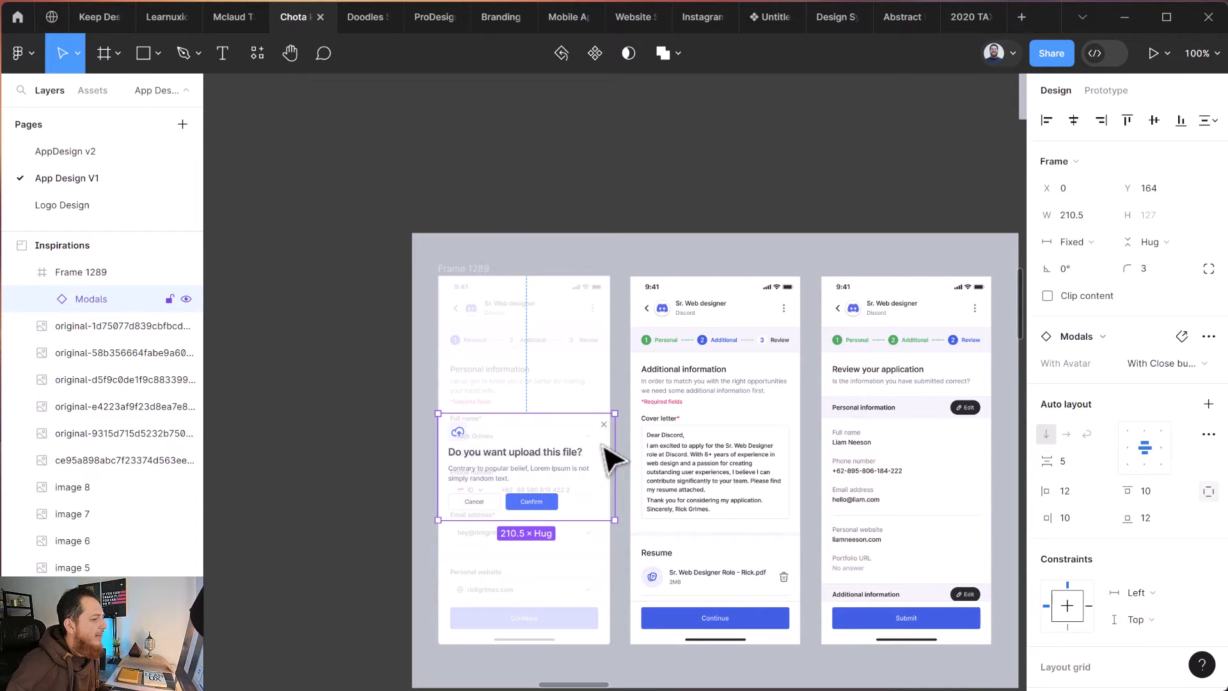
mouse_move(580, 518)
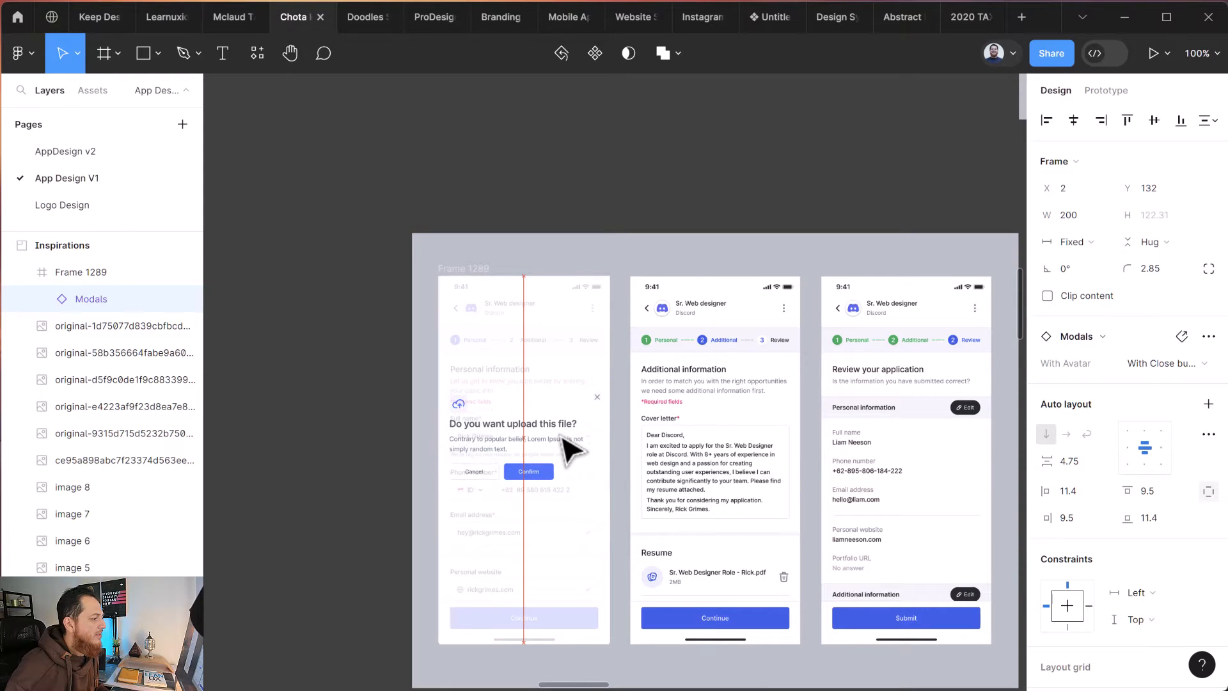
Select the pasted upload modal and detach it from its component.
click(91, 299)
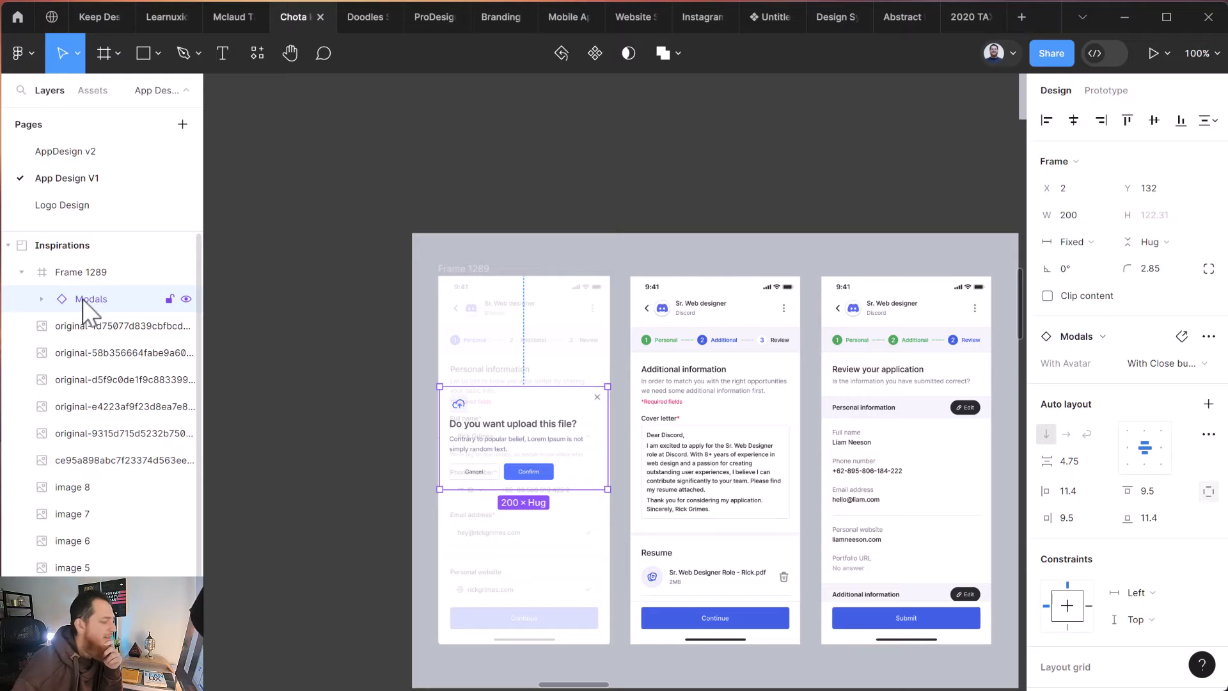
right_click(91, 299)
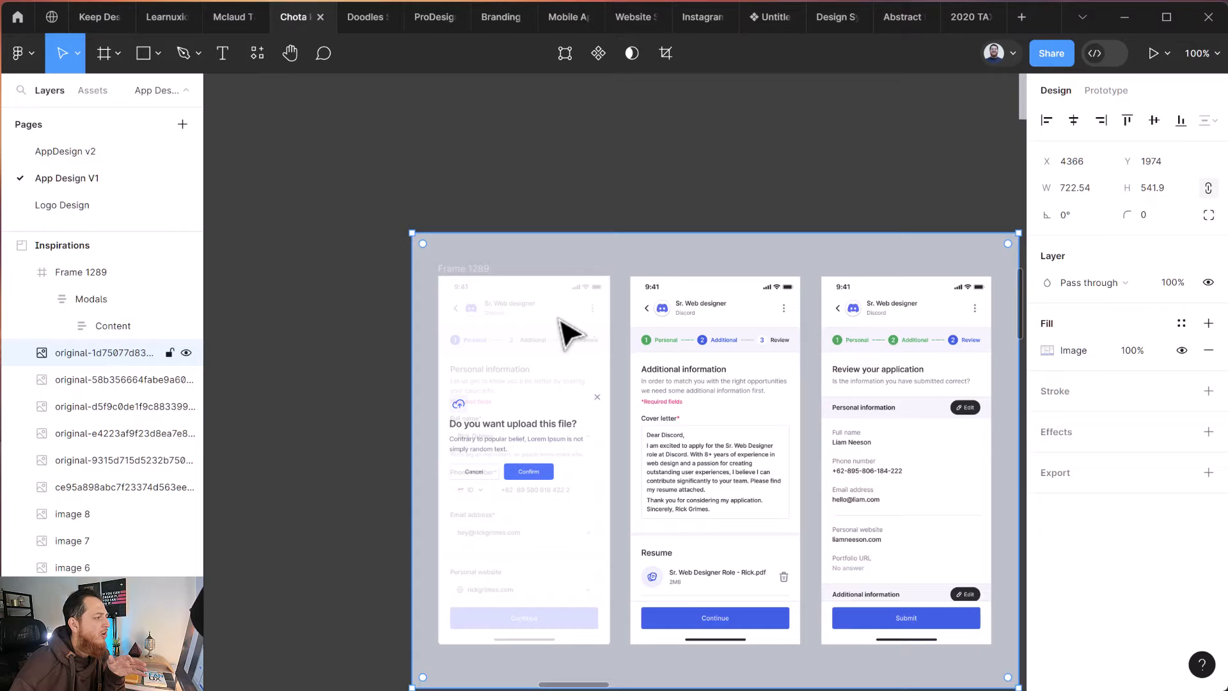
click(1047, 350)
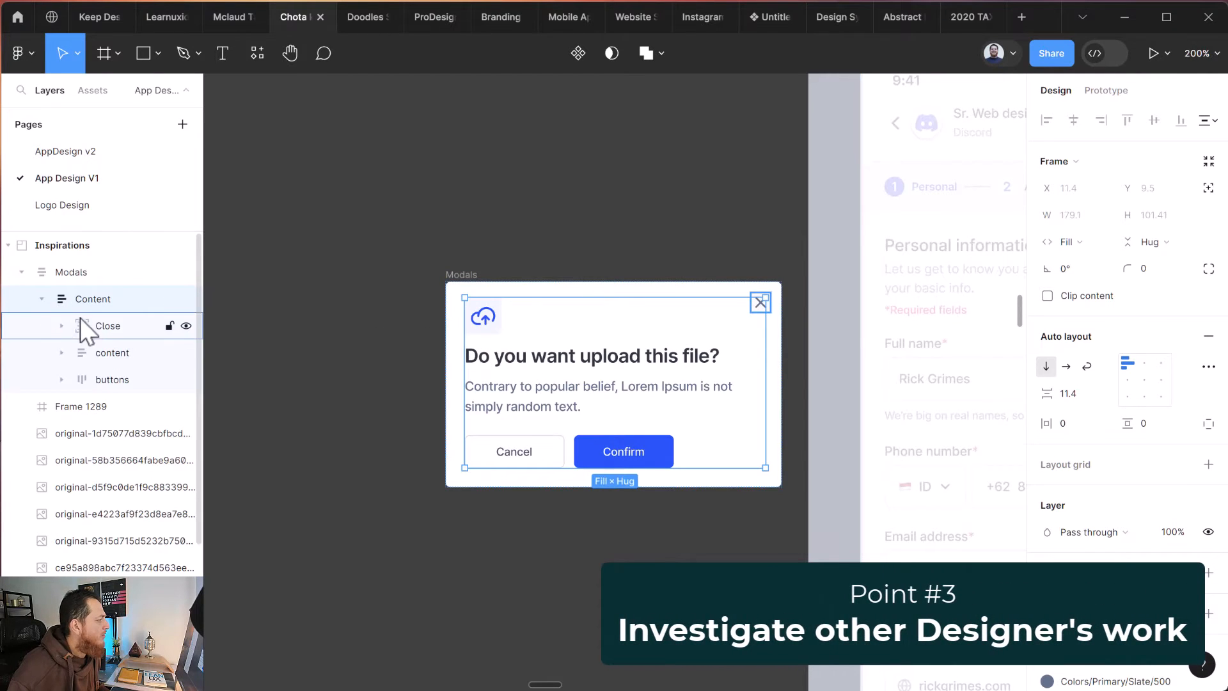
Inspect the modal's close icon, text content and button layers, then return to Keep Design System.
click(107, 326)
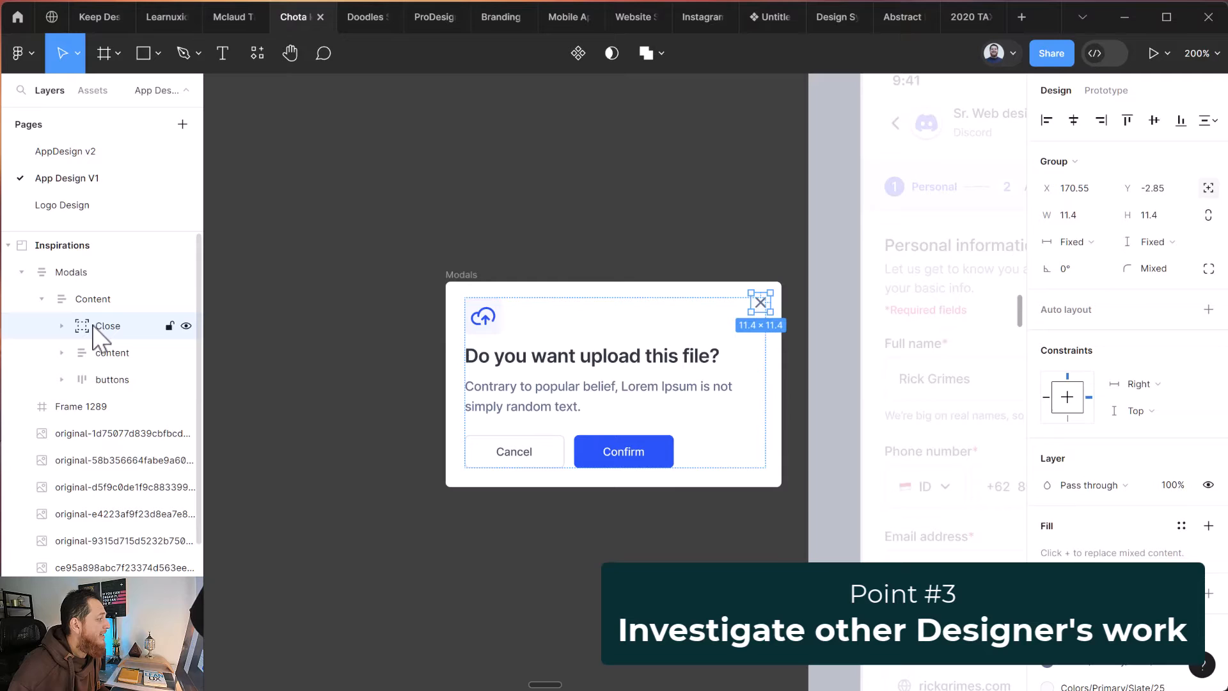
click(112, 353)
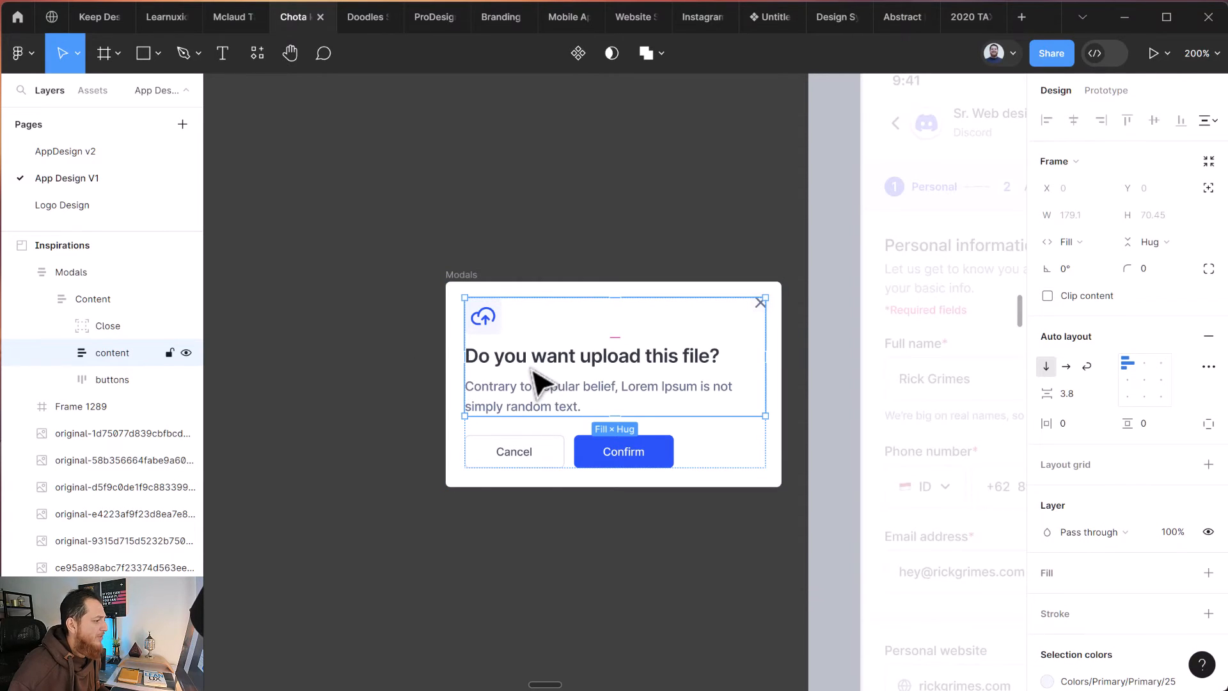
click(112, 380)
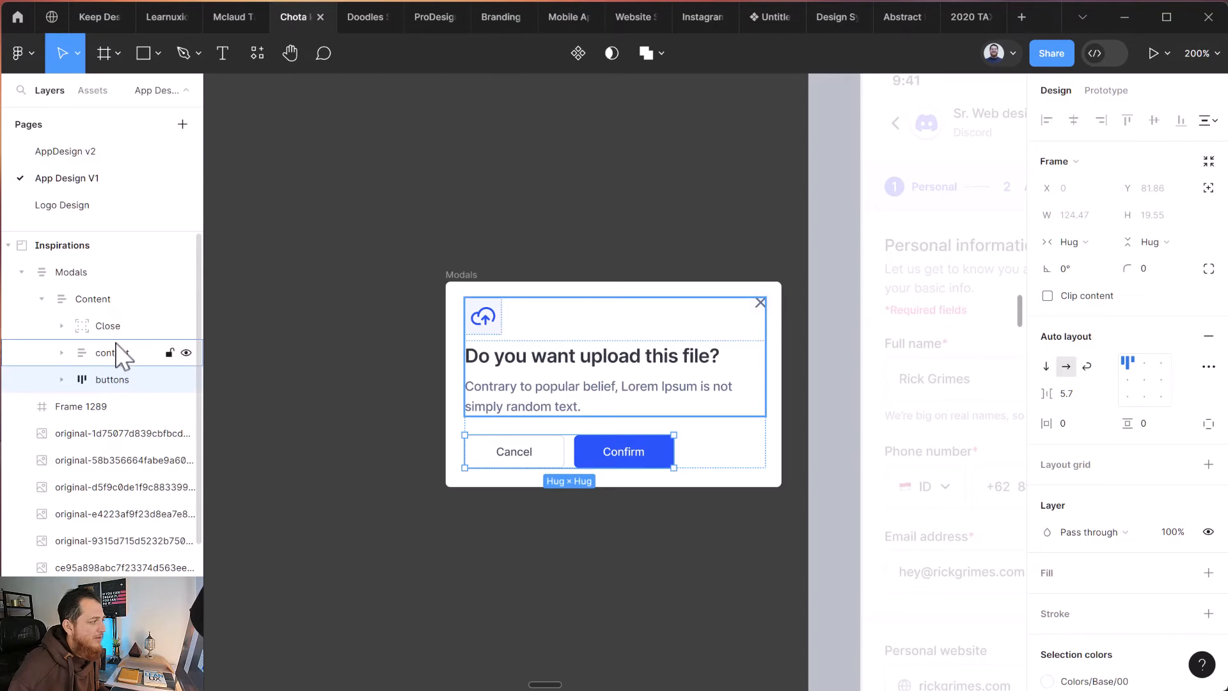
click(107, 326)
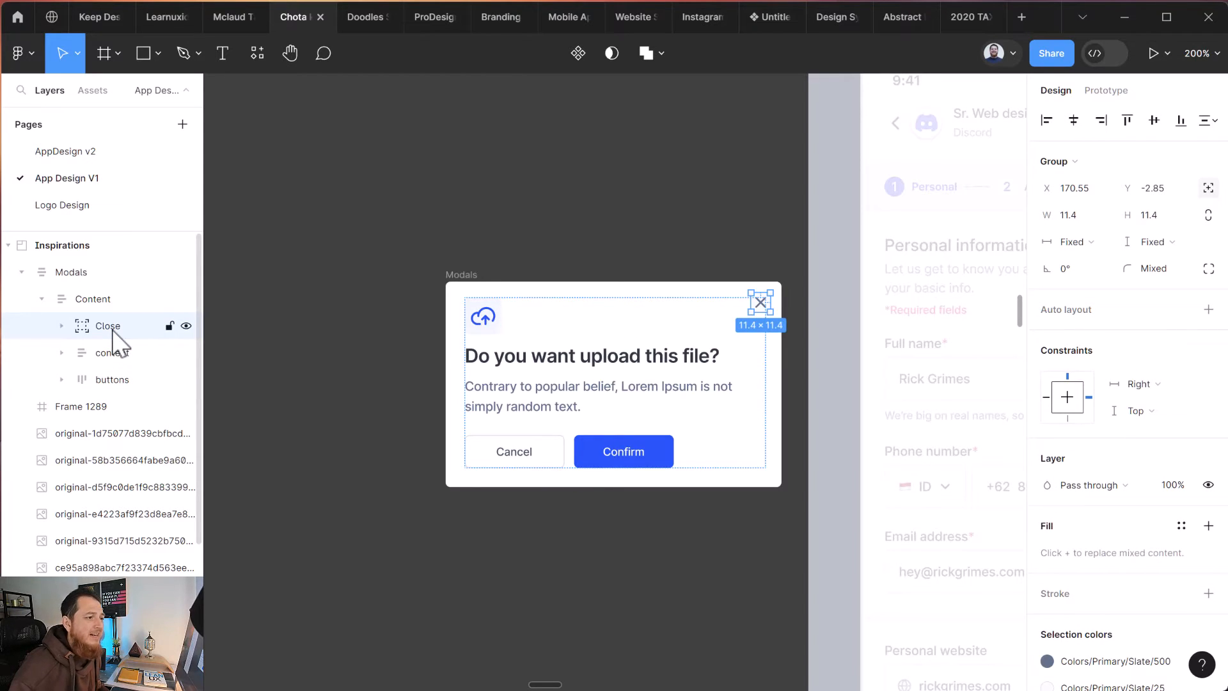
mouse_move(1209, 187)
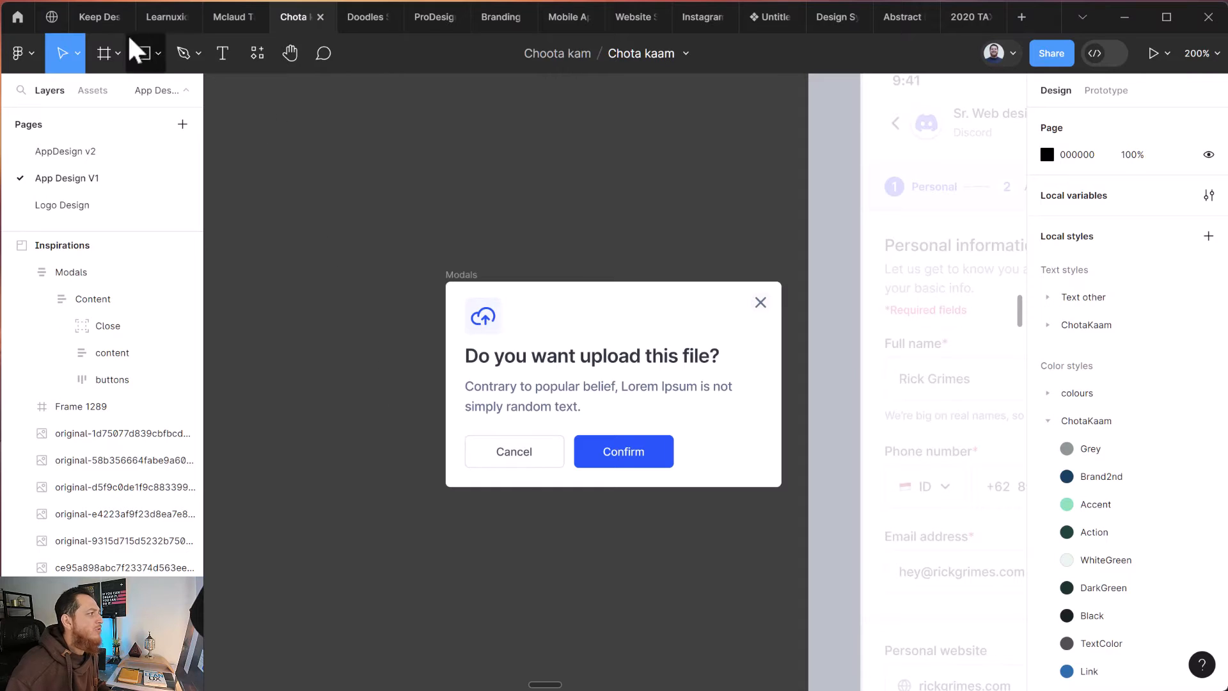
click(95, 17)
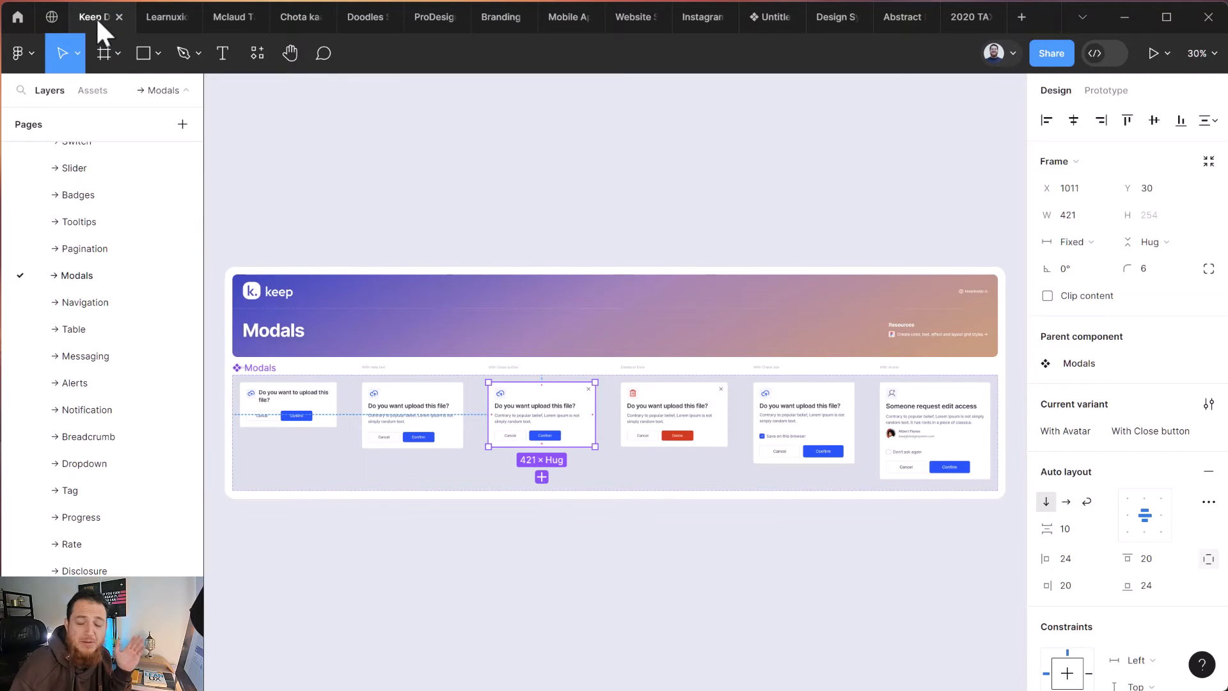
mouse_move(608, 170)
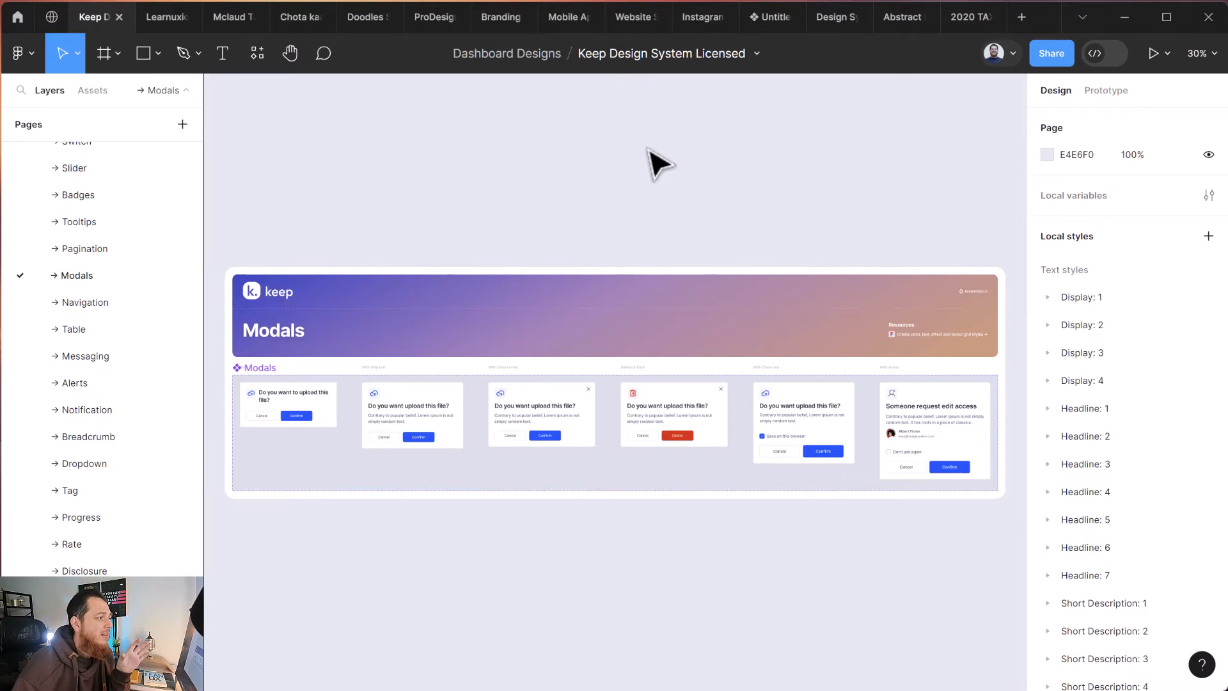
mouse_move(479, 130)
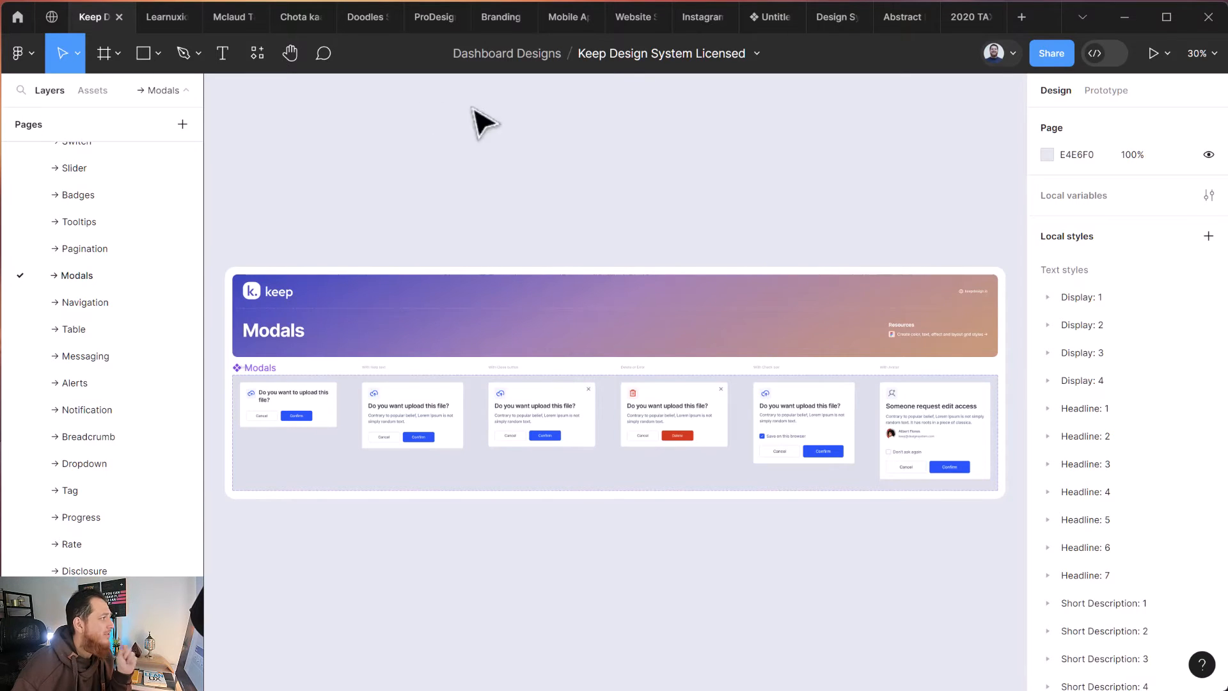
mouse_move(152, 77)
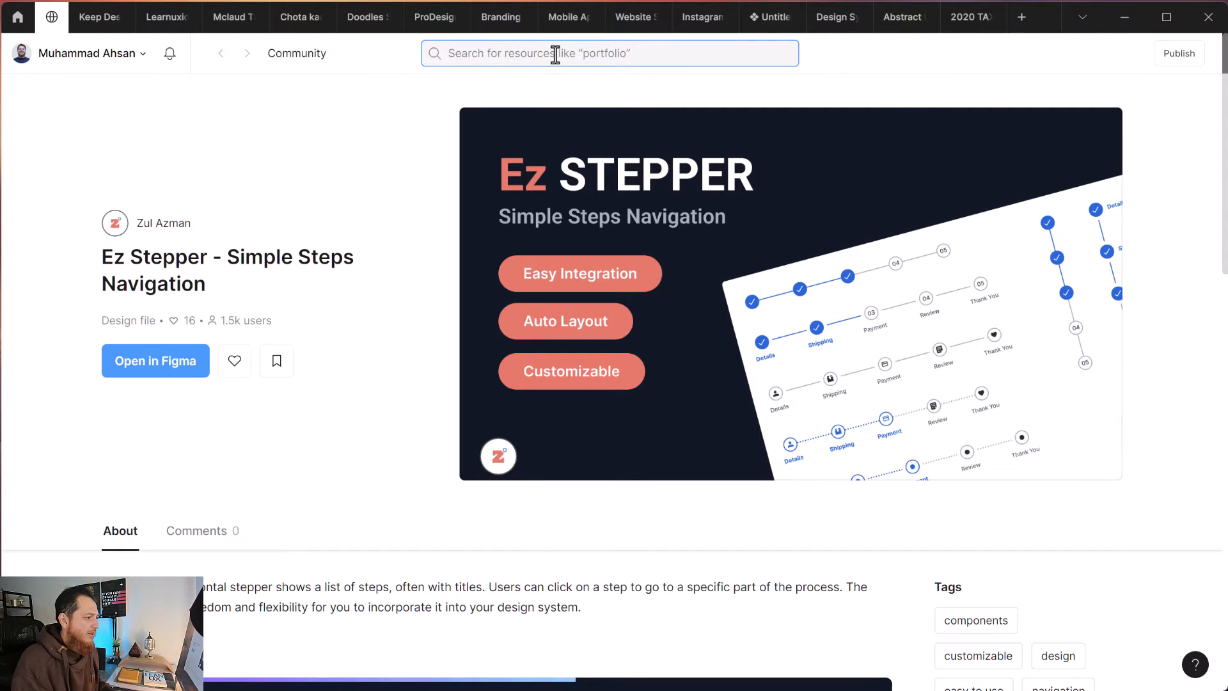
Search Community for 'ui kits' and filter the results to free resources only.
text(desi)
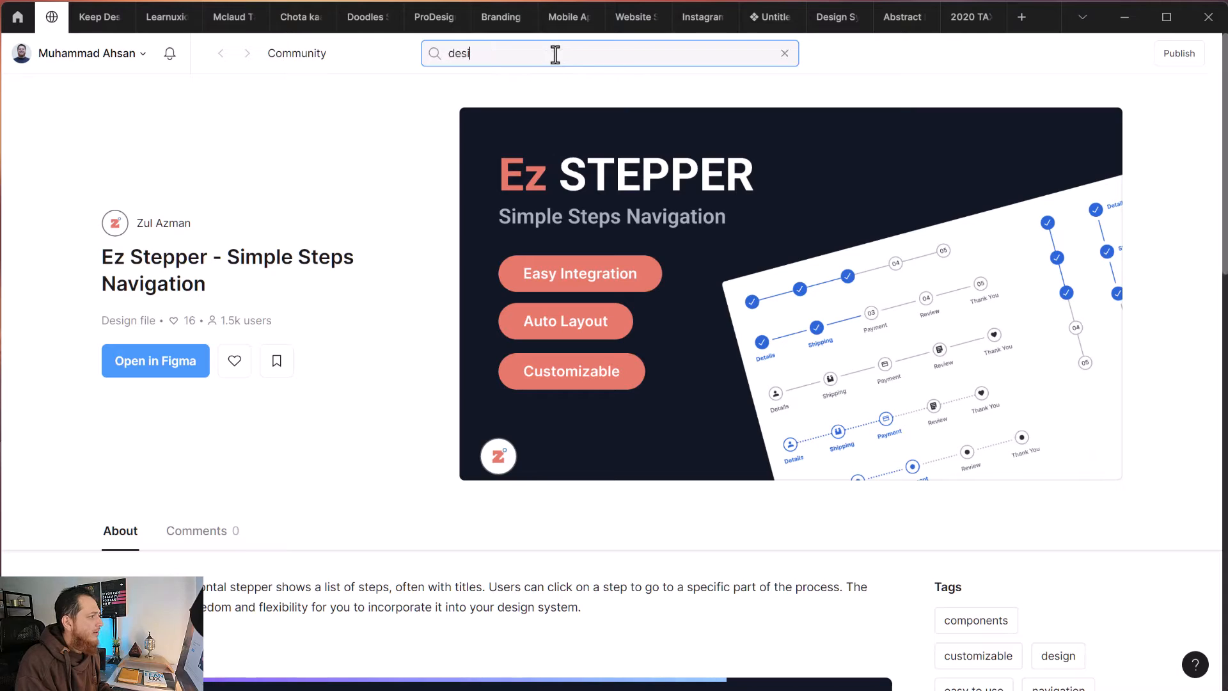
text(ui kits)
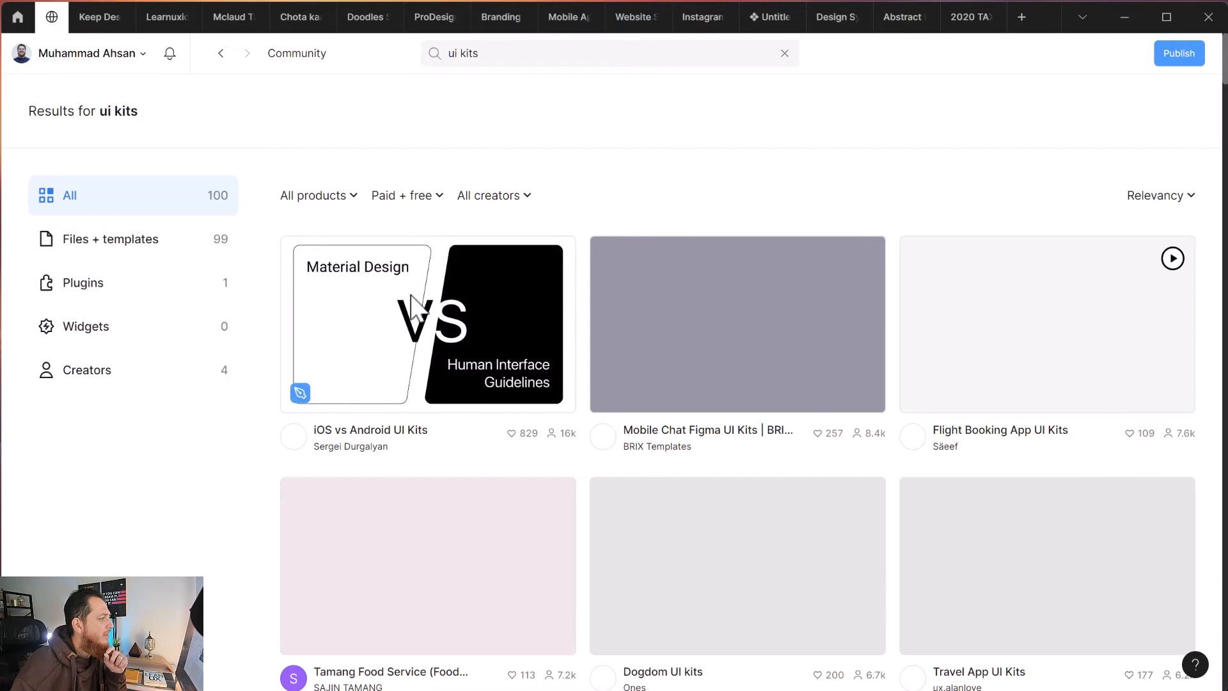
click(404, 195)
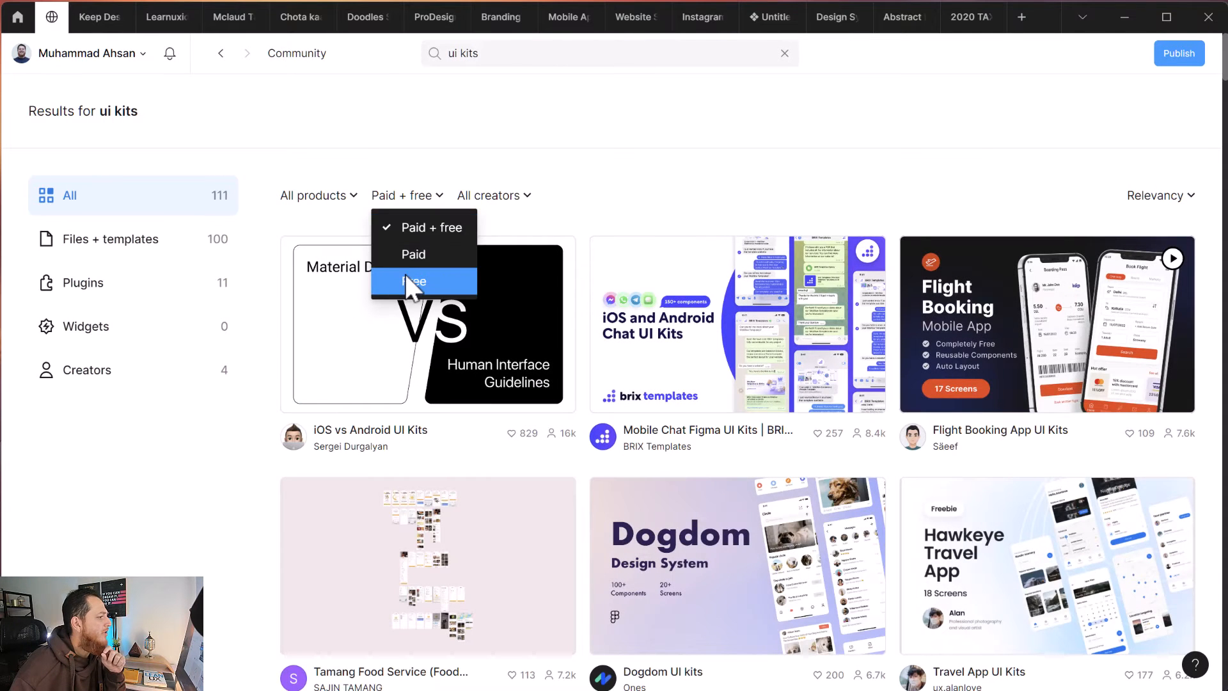
click(413, 282)
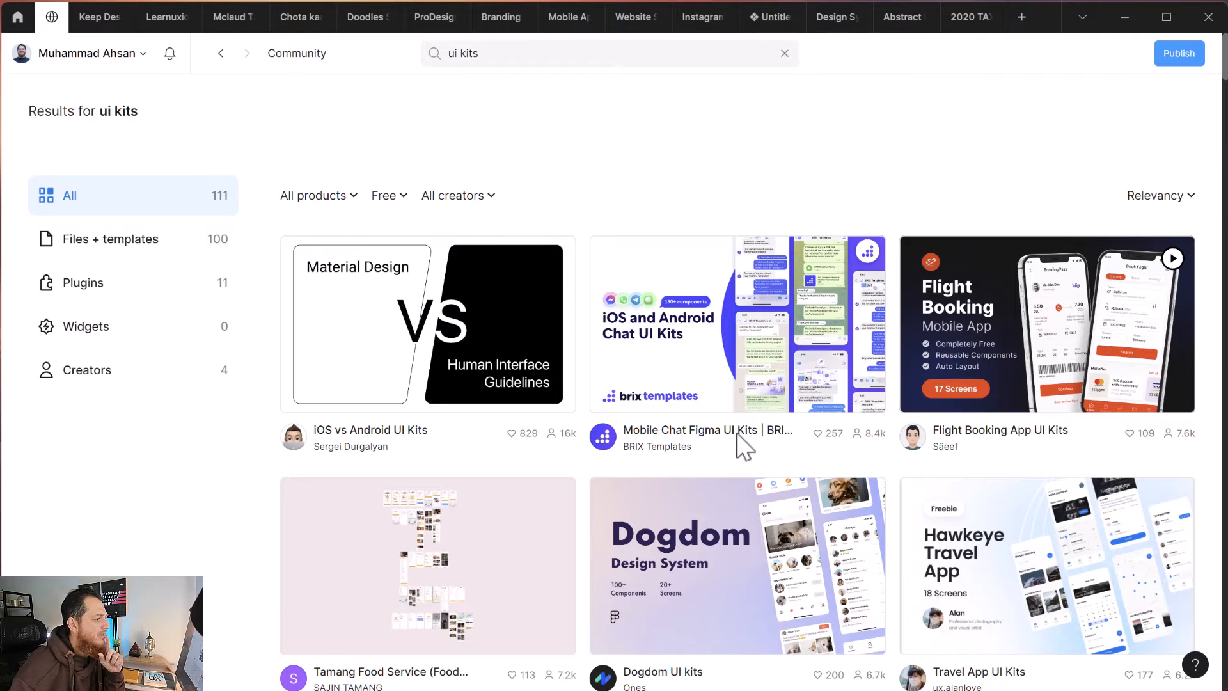
mouse_move(728, 451)
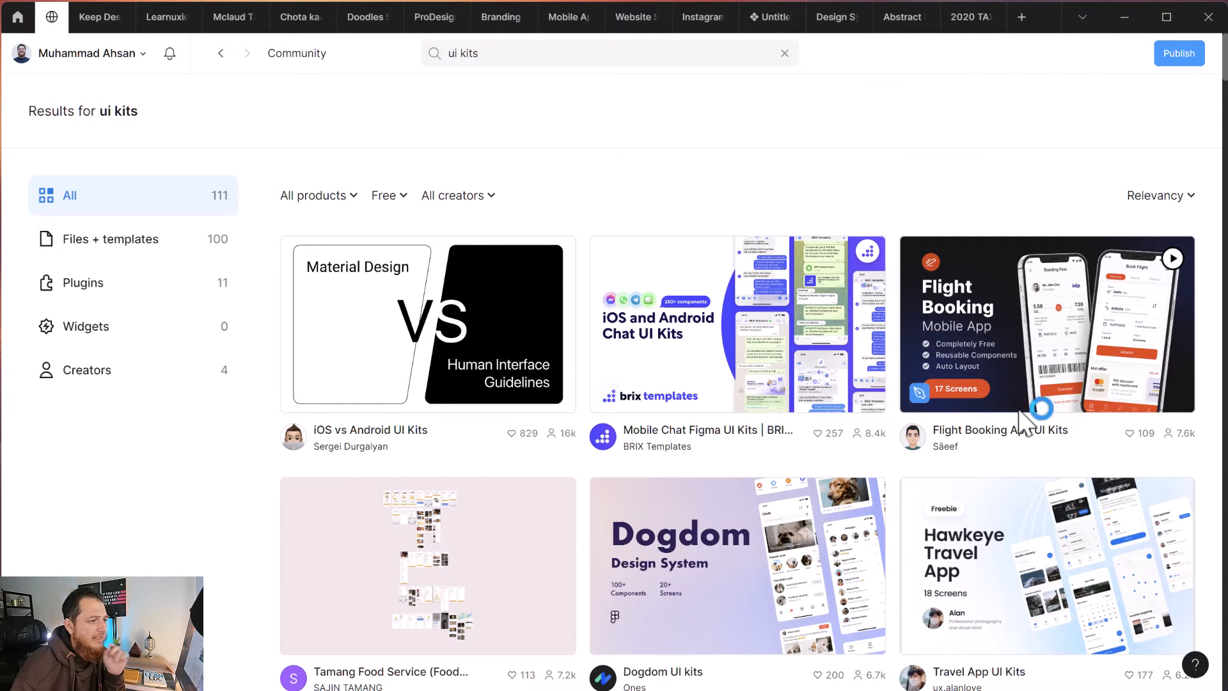
scroll(down, 3)
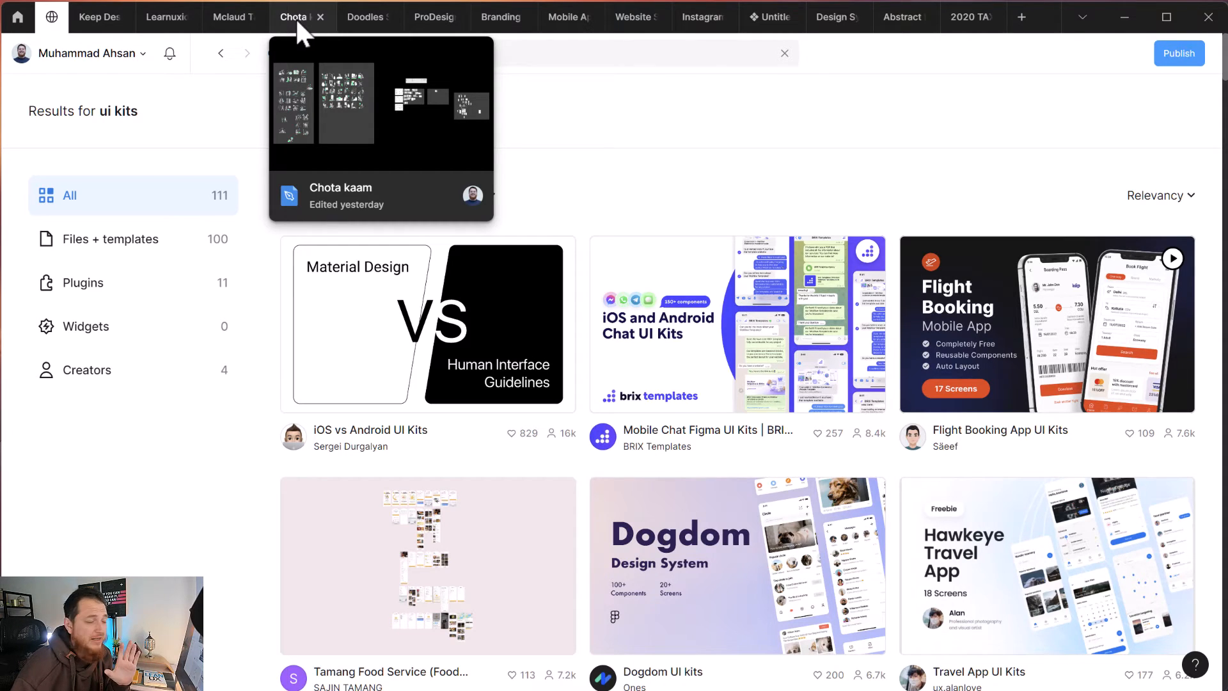
In Chota kaam, draw a rectangle beneath the detached modal and set its width to 200.
click(346, 102)
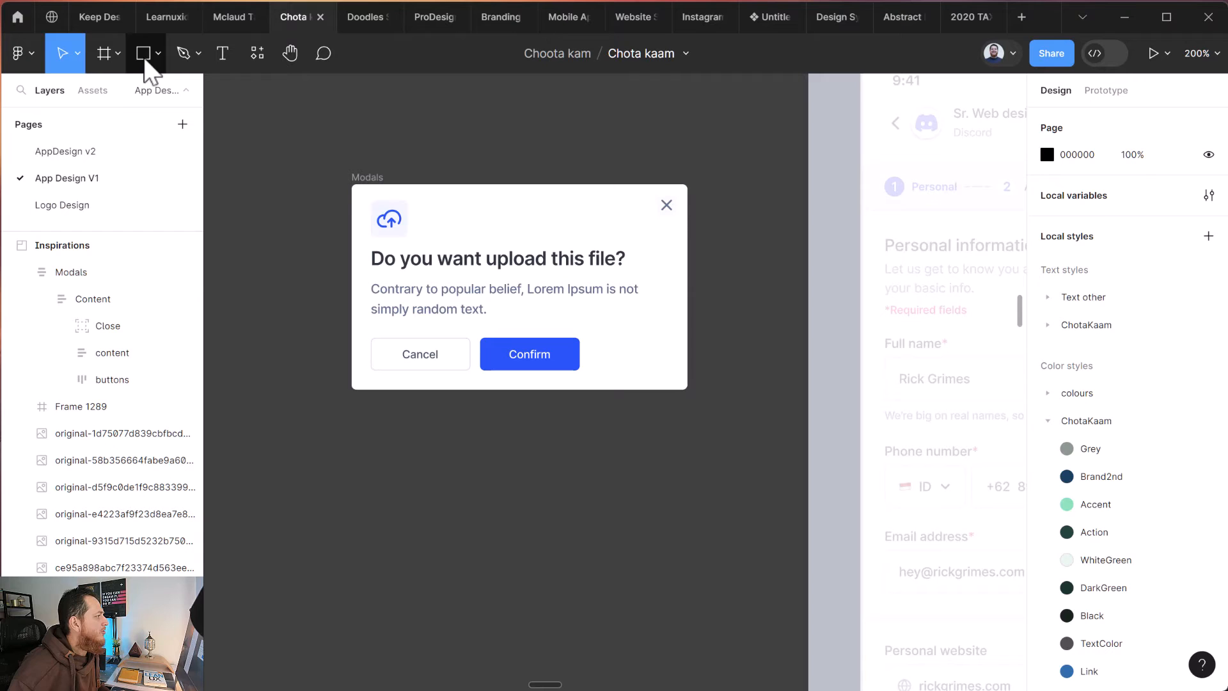
drag(351, 415, 699, 591)
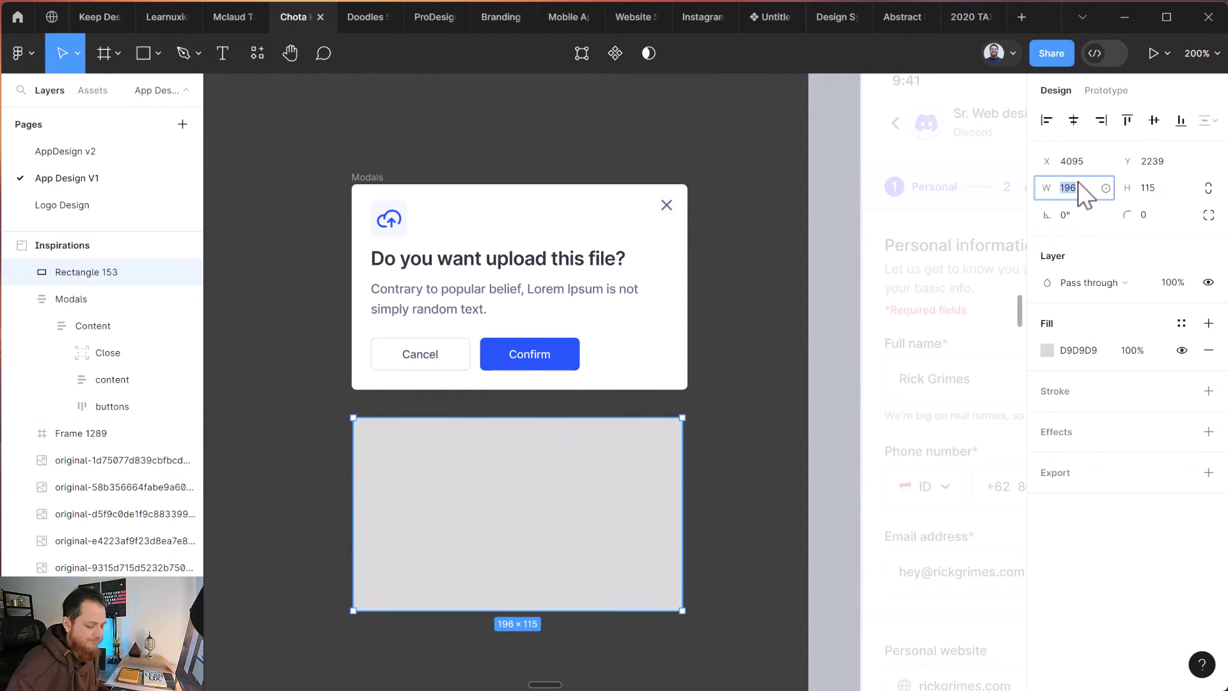
text(200)
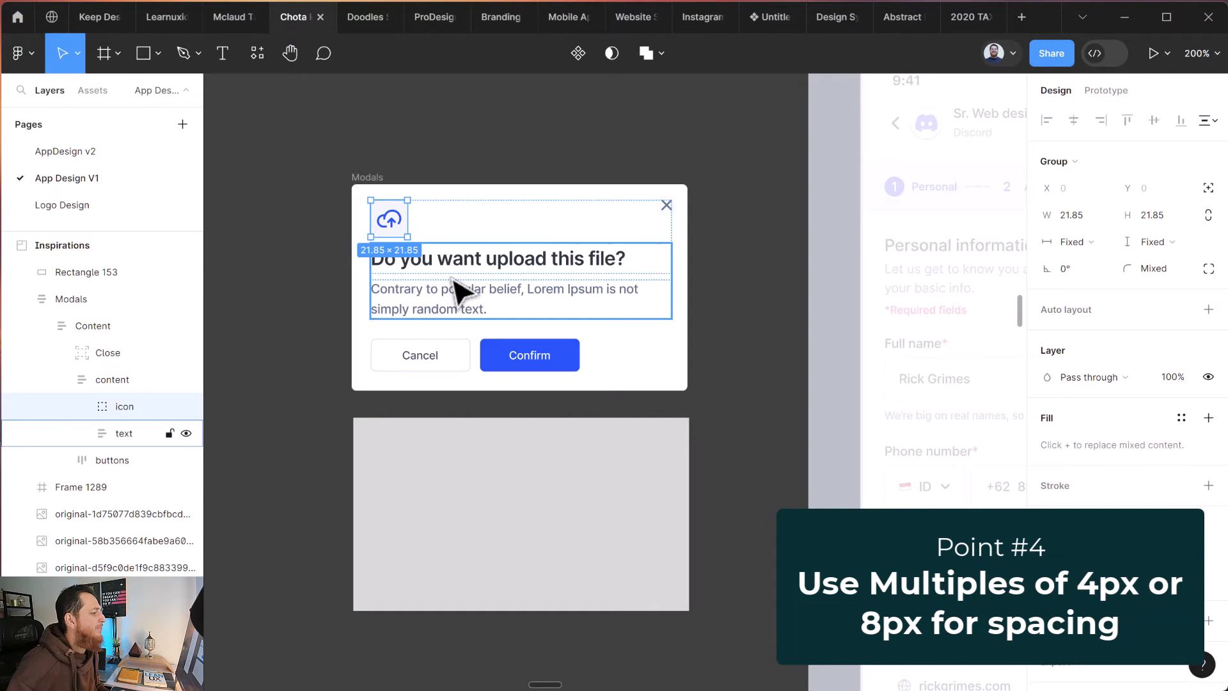
mouse_move(458, 311)
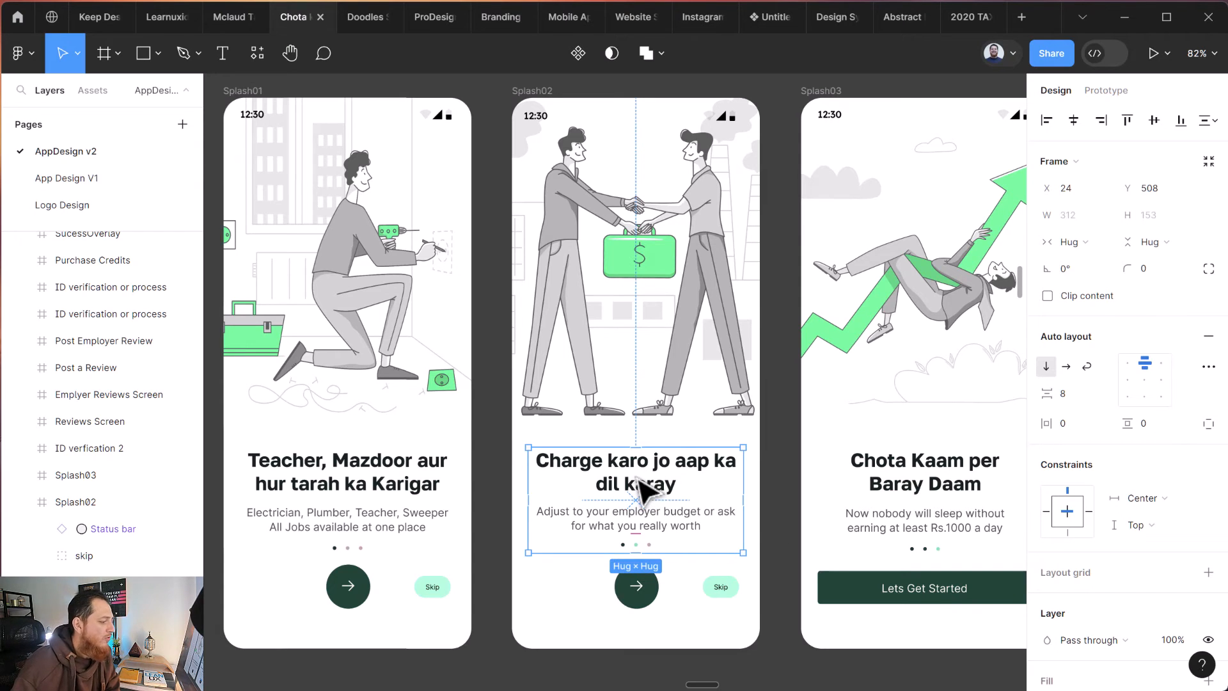
mouse_move(635, 484)
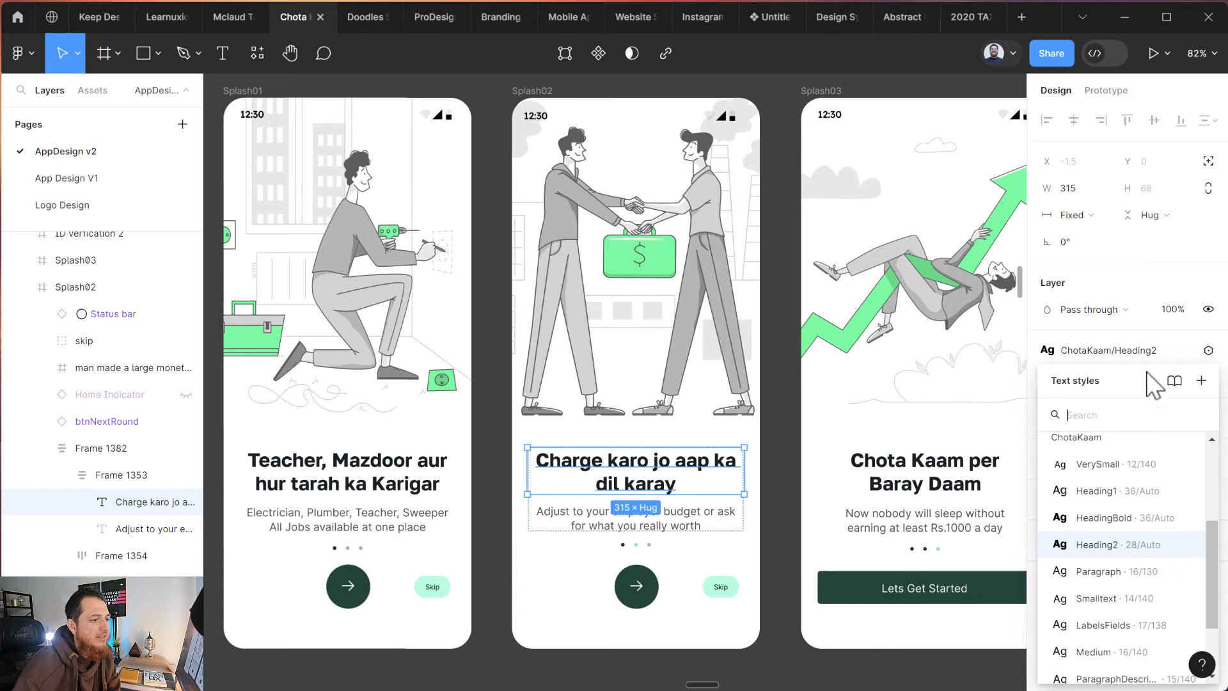
Close the text style list after checking the Splash02 heading's ChotaKaam Heading2 style.
click(1184, 545)
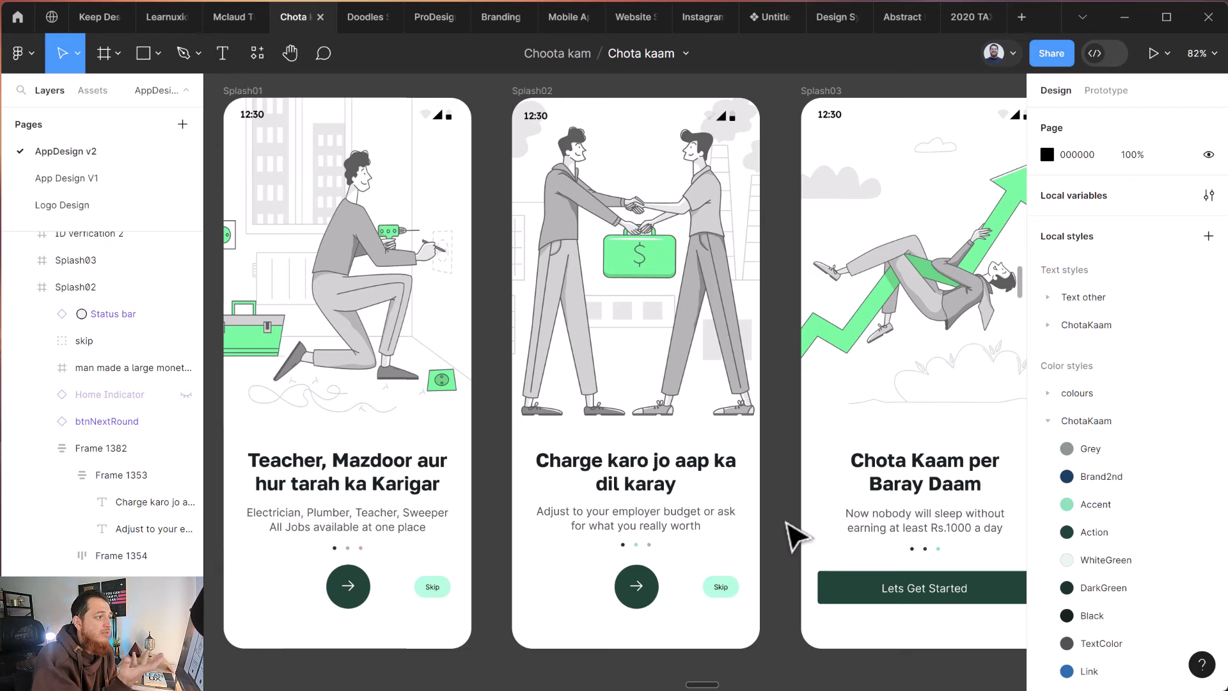
mouse_move(791, 513)
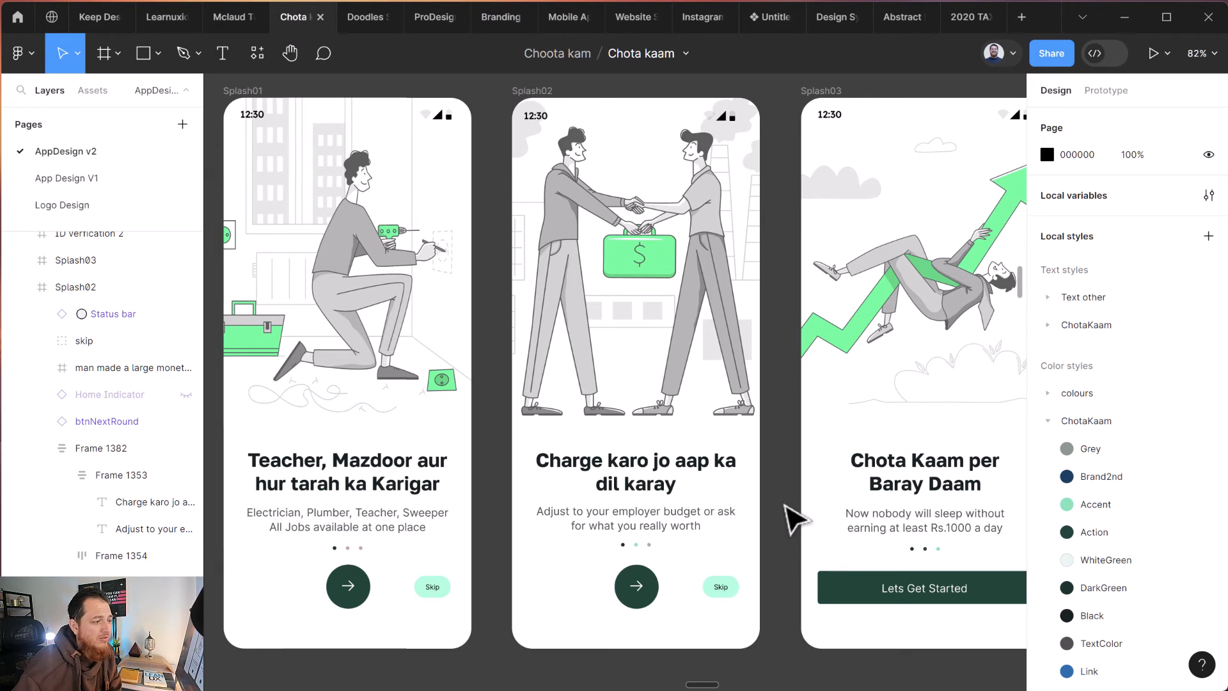